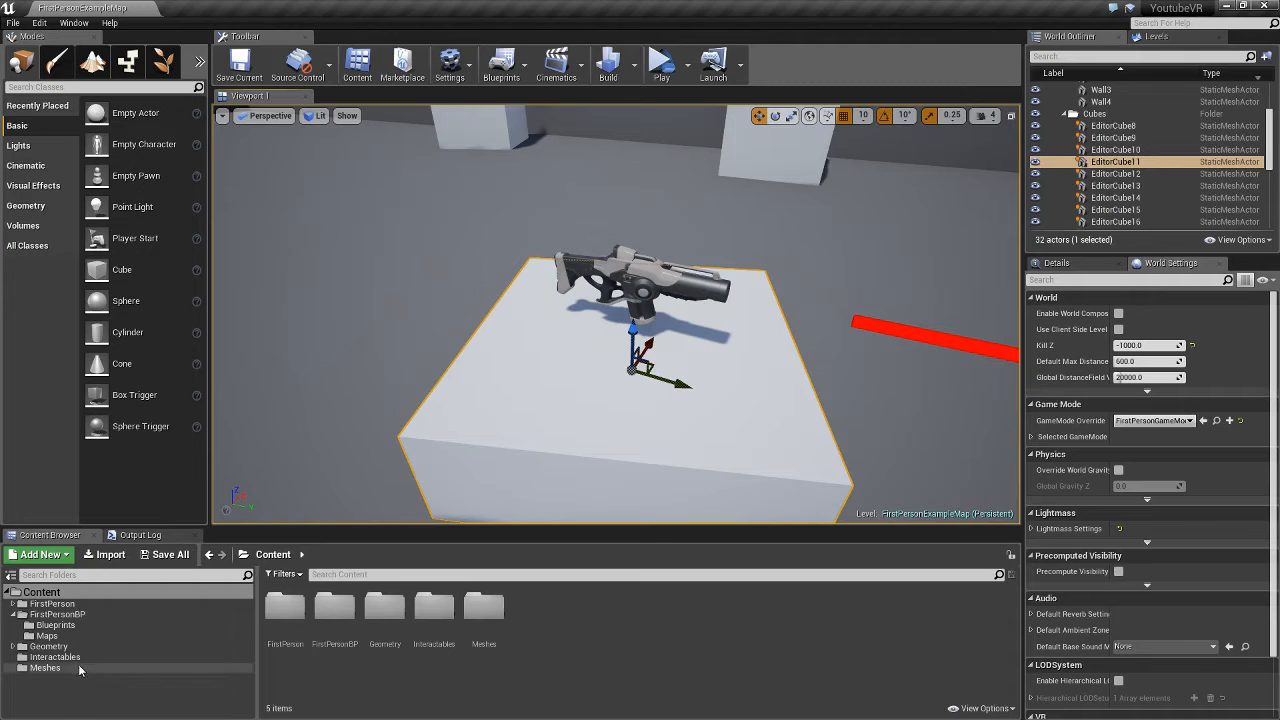
Open Interactable Interface from the Interactables folder to review its Interact and Action functions.
{"action": "left_click", "coordinate": [55, 657]}
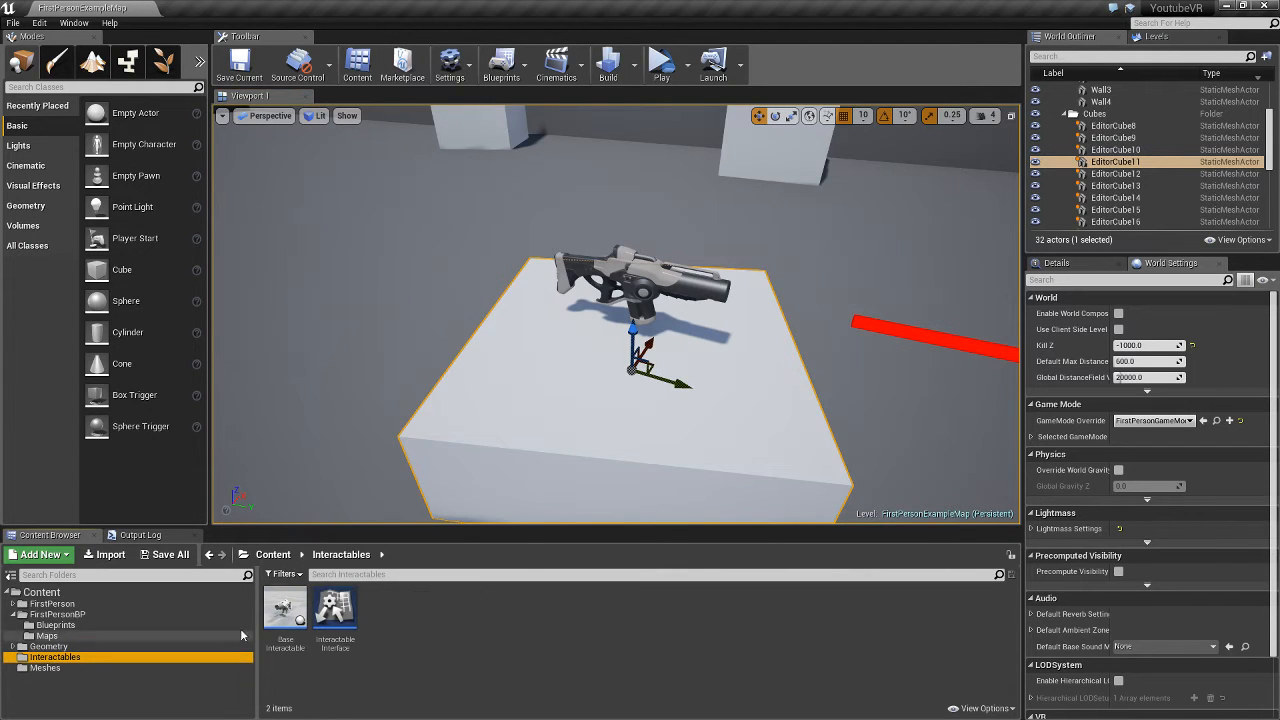
{"action": "double_click", "coordinate": [335, 607]}
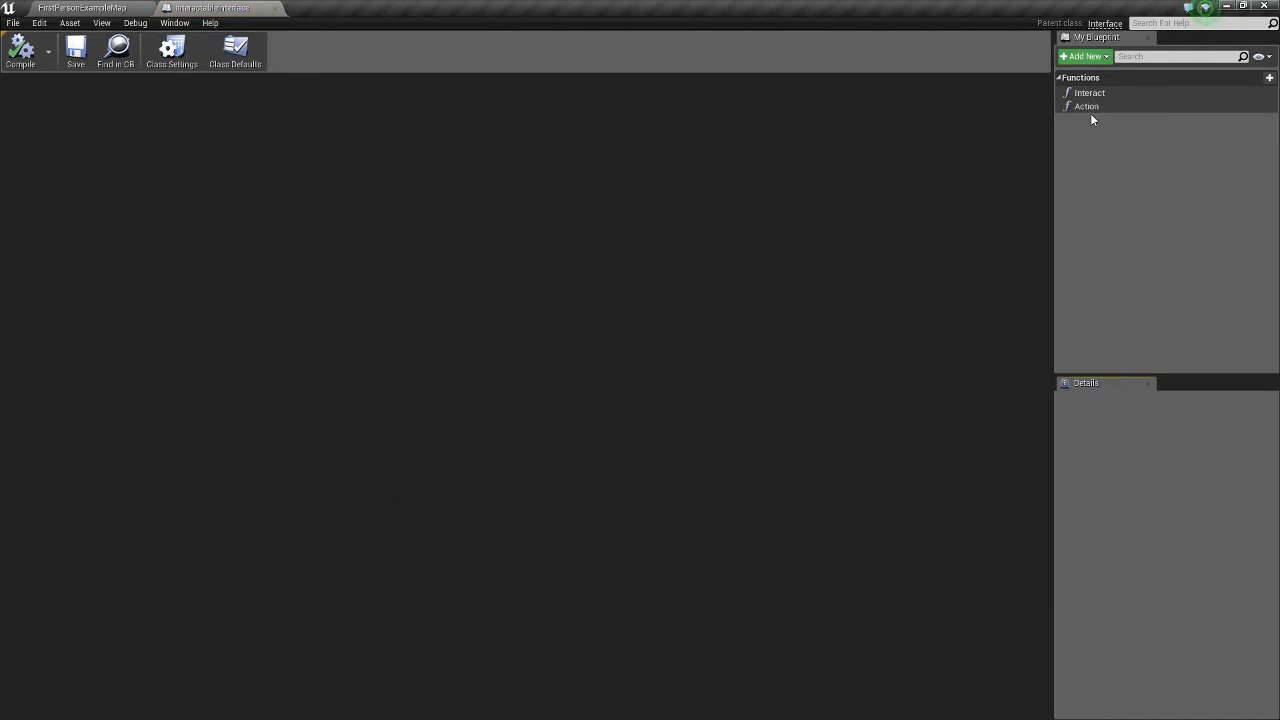
{"action": "mouse_move", "coordinate": [1086, 106]}
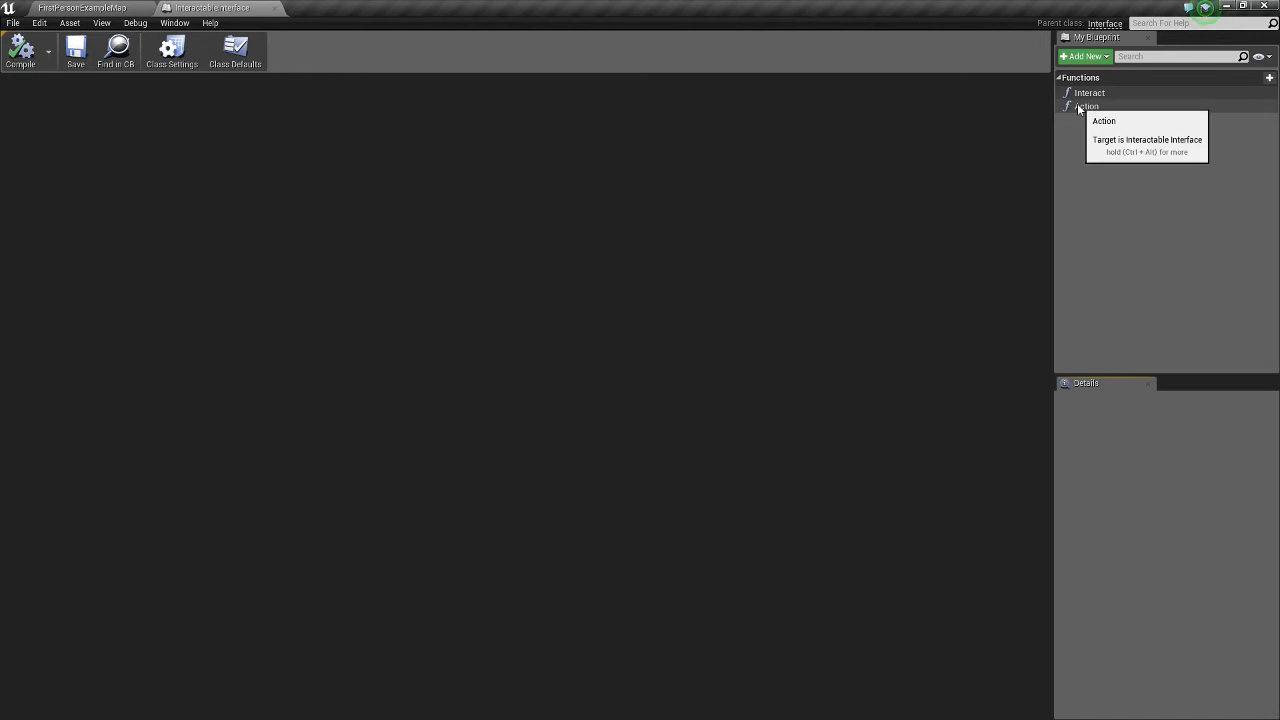
{"action": "mouse_move", "coordinate": [235, 15]}
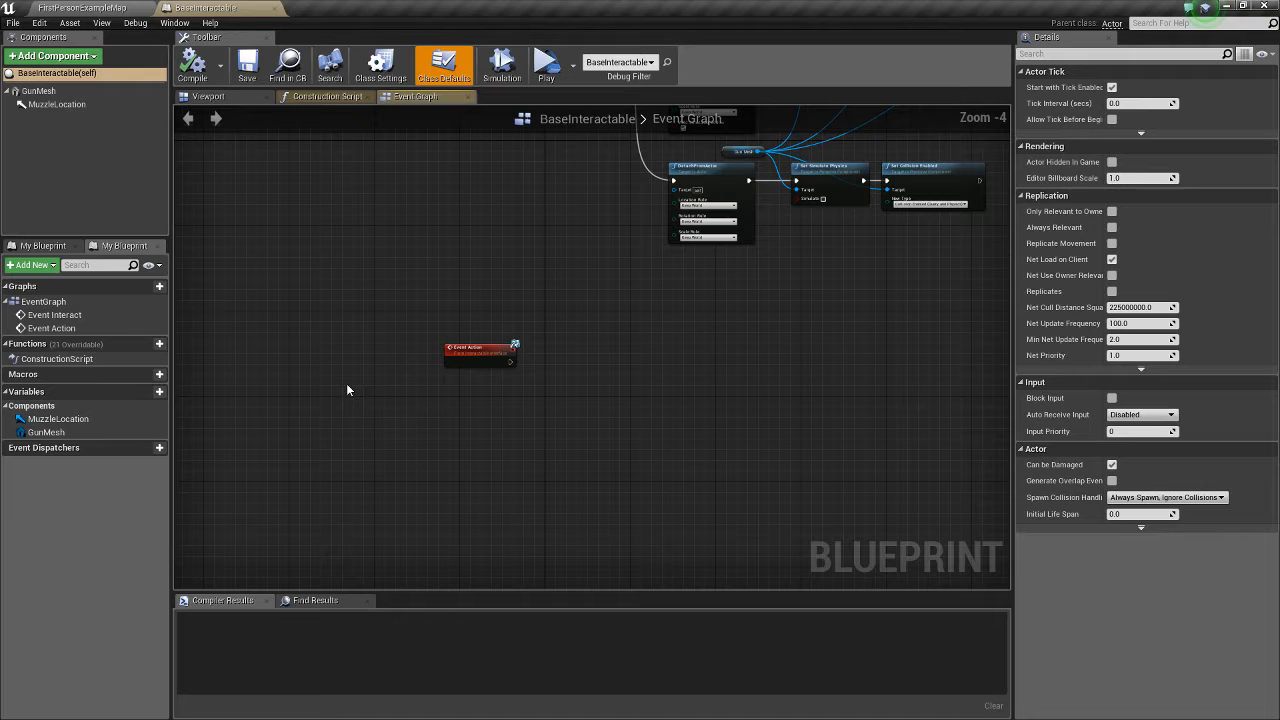
Check BaseInteractable's implemented interfaces, then view FirstPersonCharacter's right-grip Interact graph.
{"action": "left_click", "coordinate": [380, 64]}
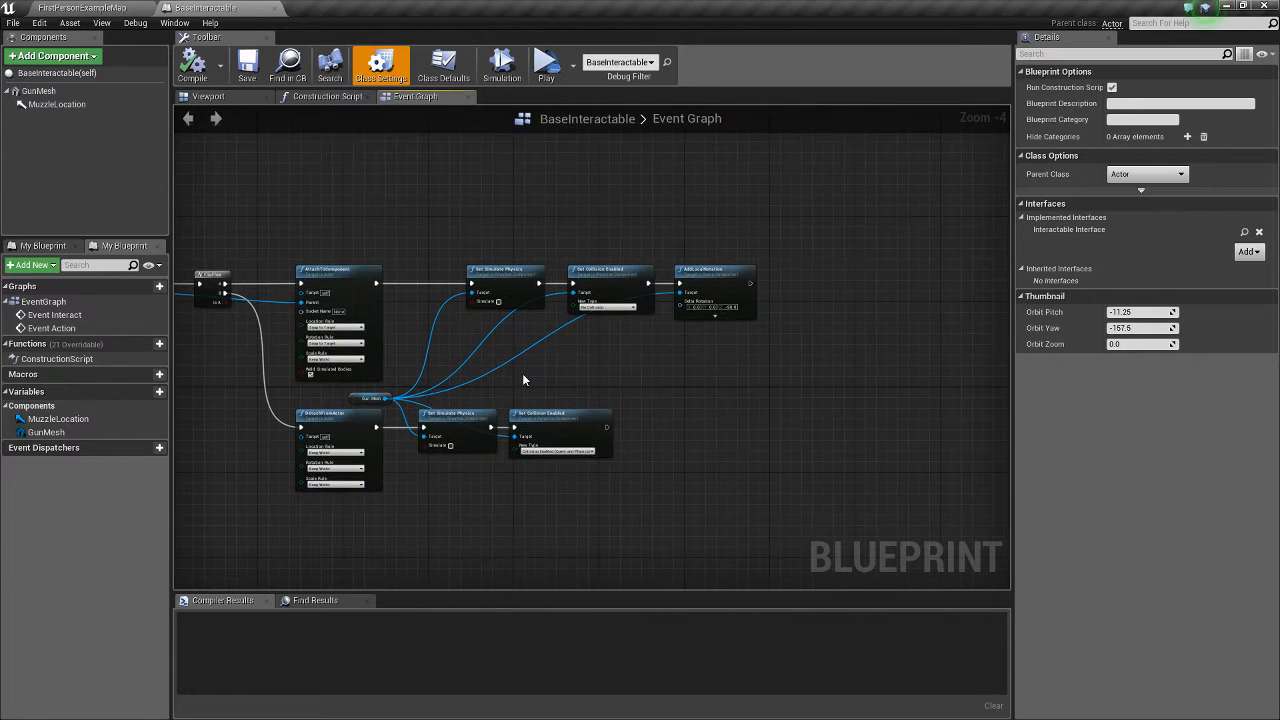
{"action": "left_click", "coordinate": [92, 8]}
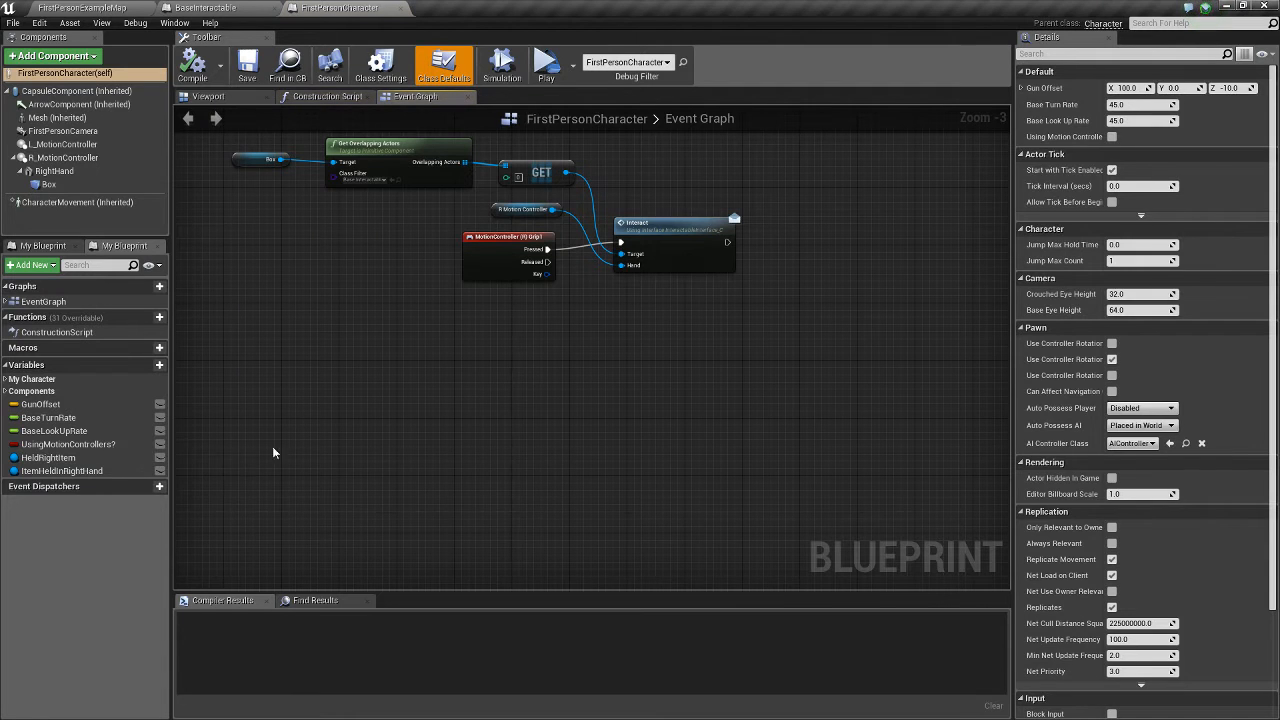
Delete HeldRightItem and ItemsHeldInRightHand variables from FirstPersonCharacter and add a new variable.
{"action": "left_click", "coordinate": [62, 457]}
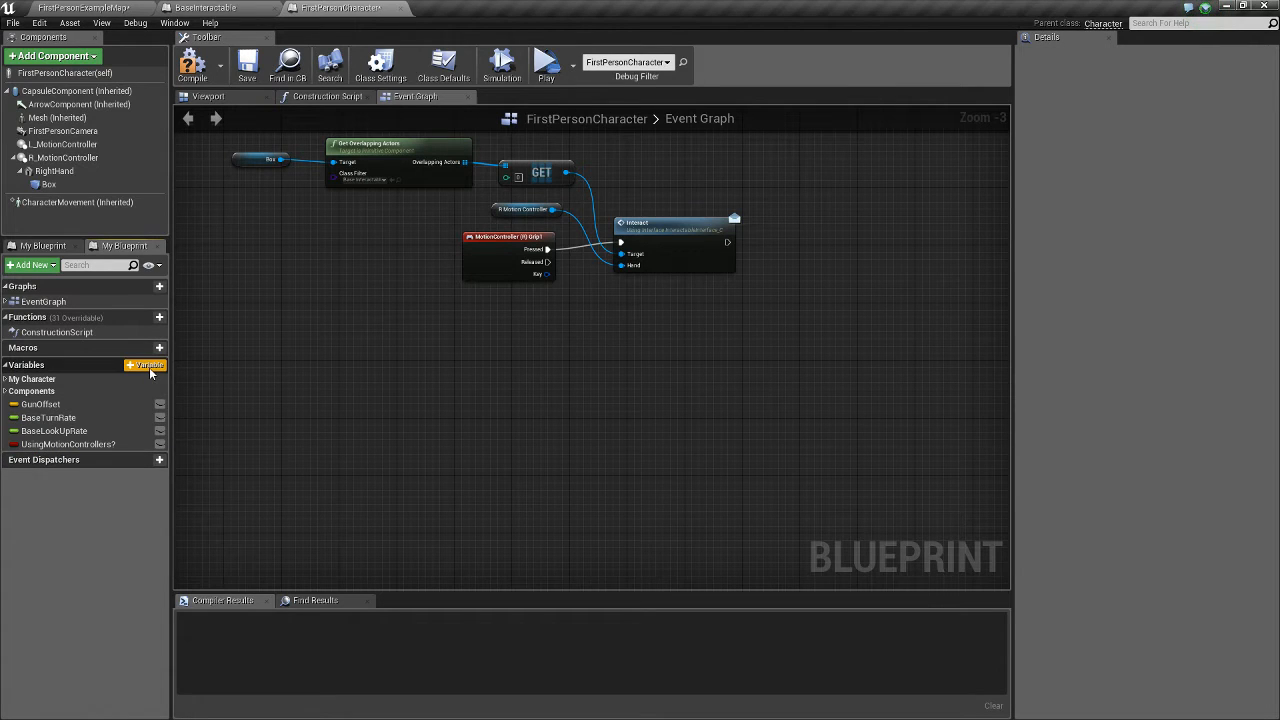
{"action": "left_click", "coordinate": [146, 364]}
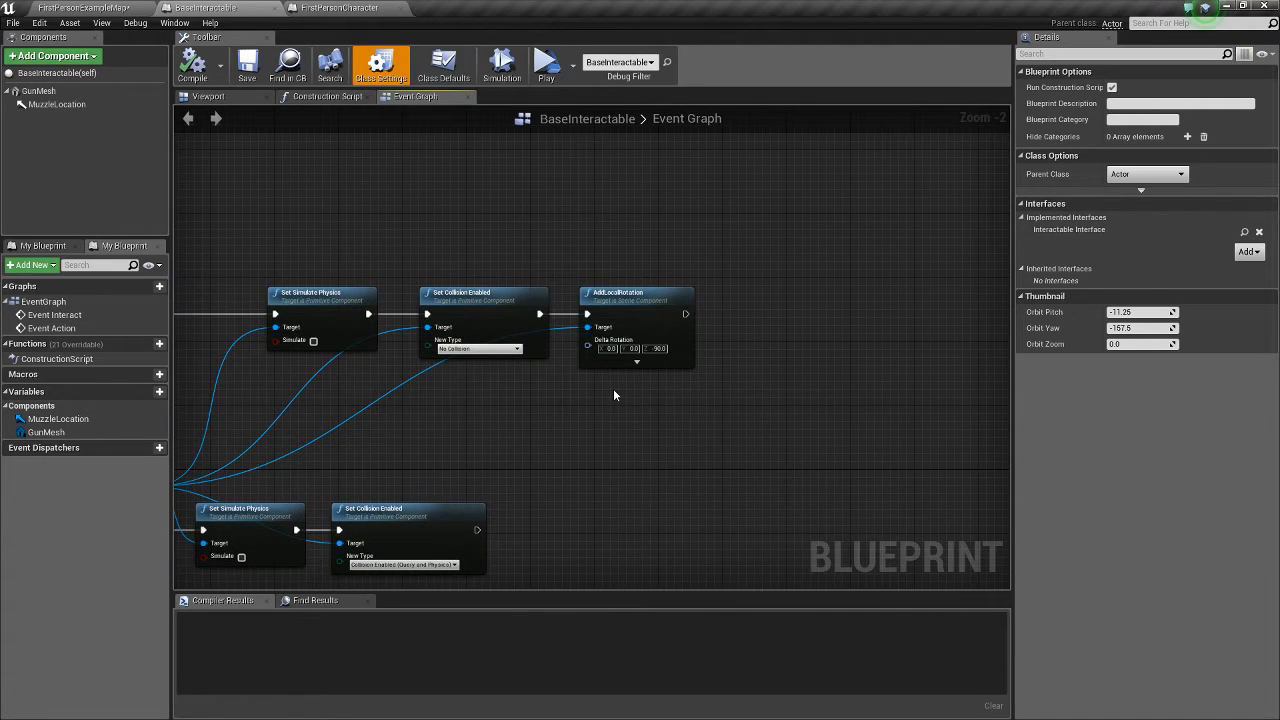
Add Get Player Pawn, Cast To FirstPersonCharacter and Set Item Held in Right Hand to both branches.
{"action": "type", "text": "get player pawn"}
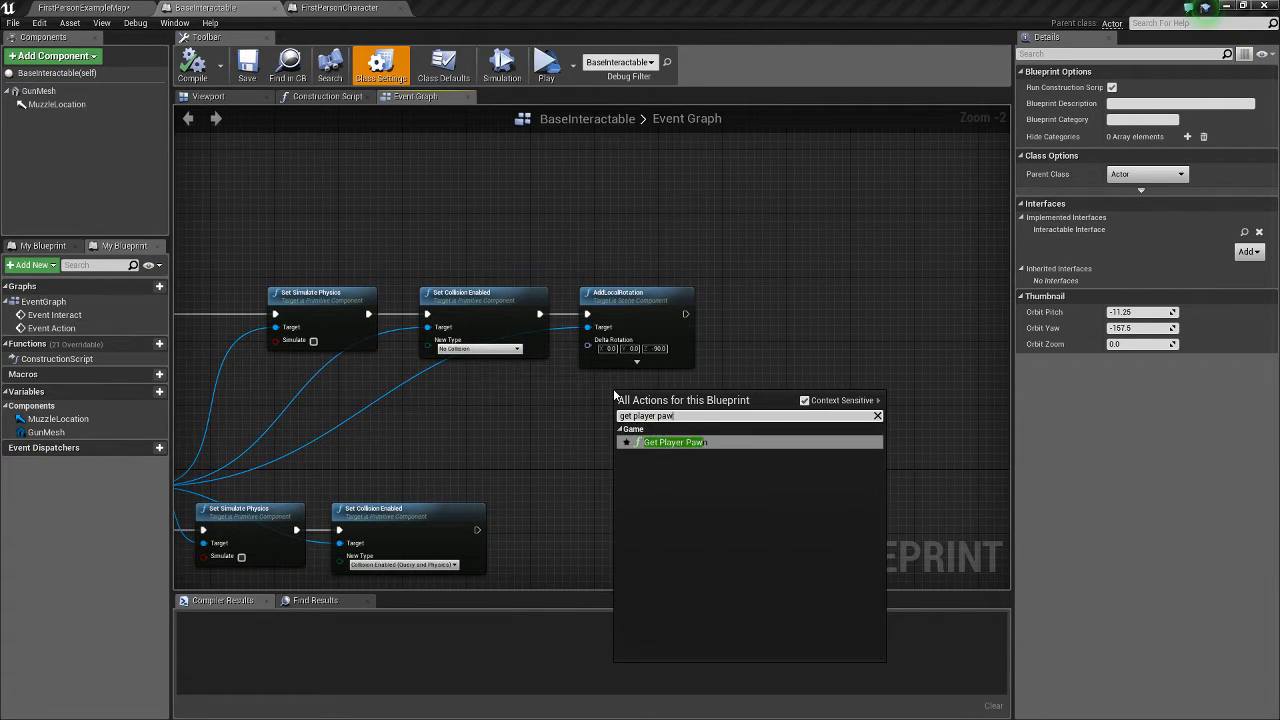
{"action": "left_click", "coordinate": [673, 442]}
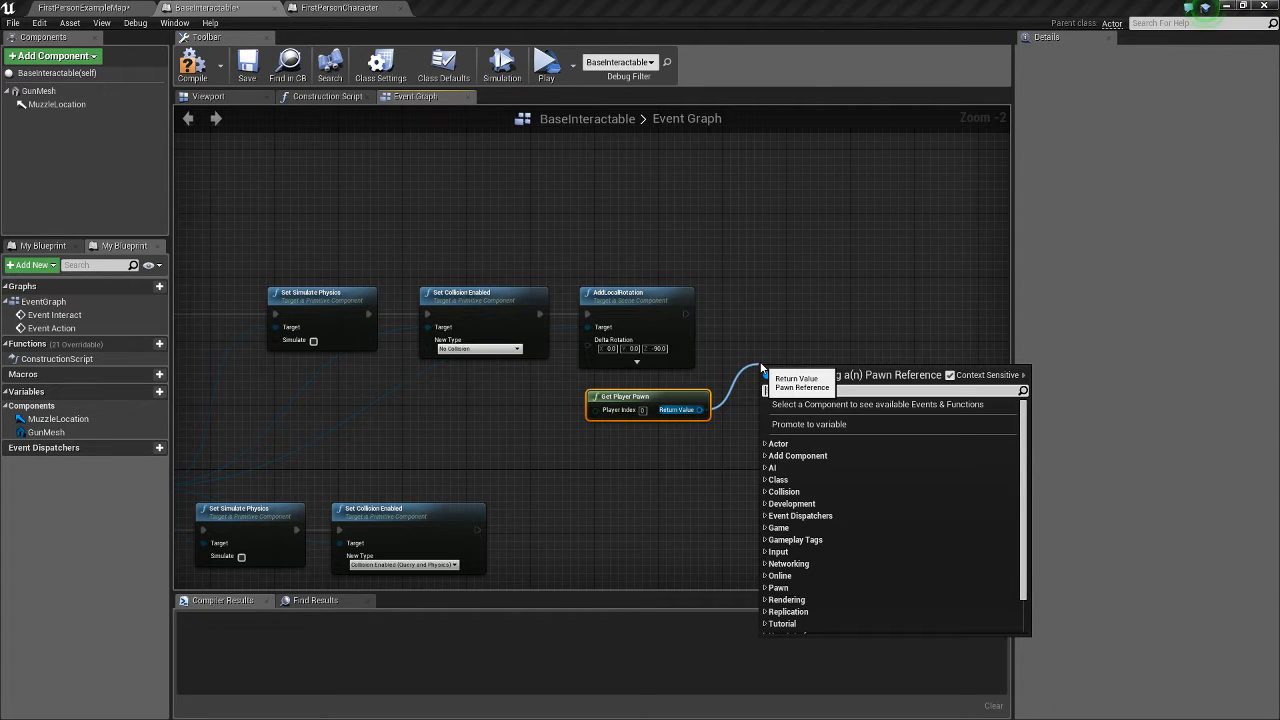
{"action": "type", "text": "cast to"}
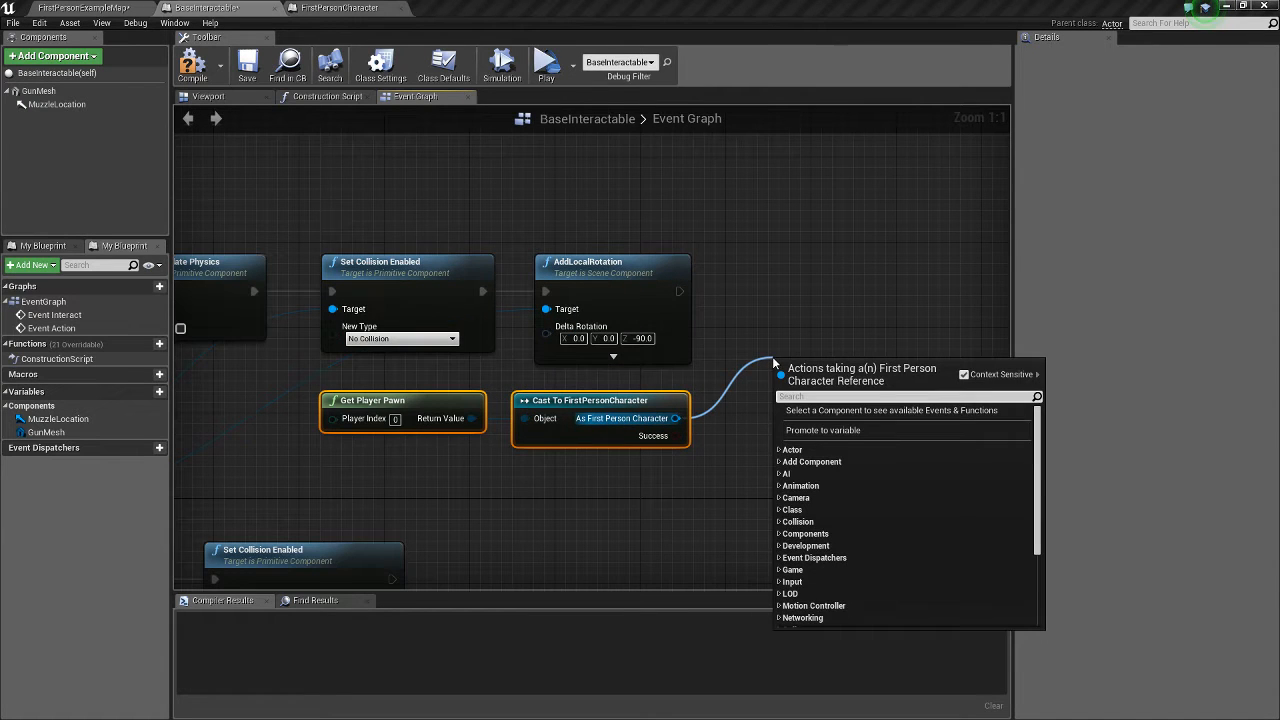
{"action": "type", "text": "set item h"}
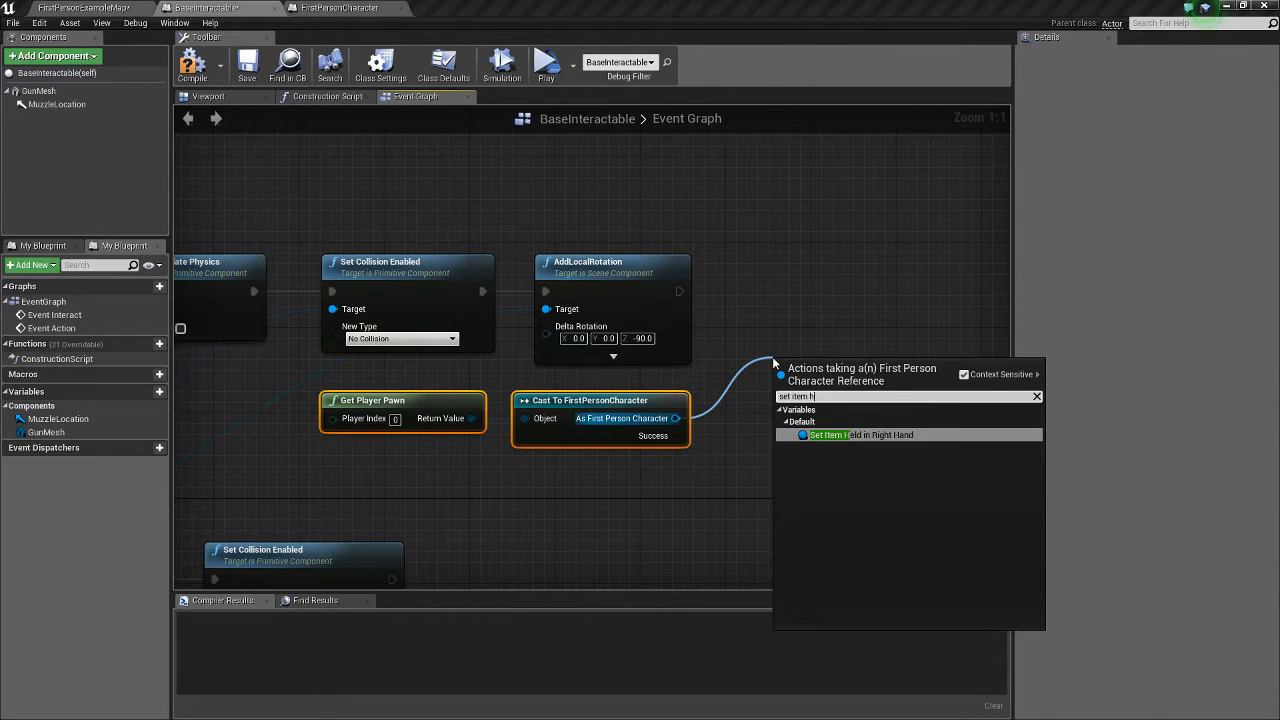
{"action": "left_click", "coordinate": [828, 434]}
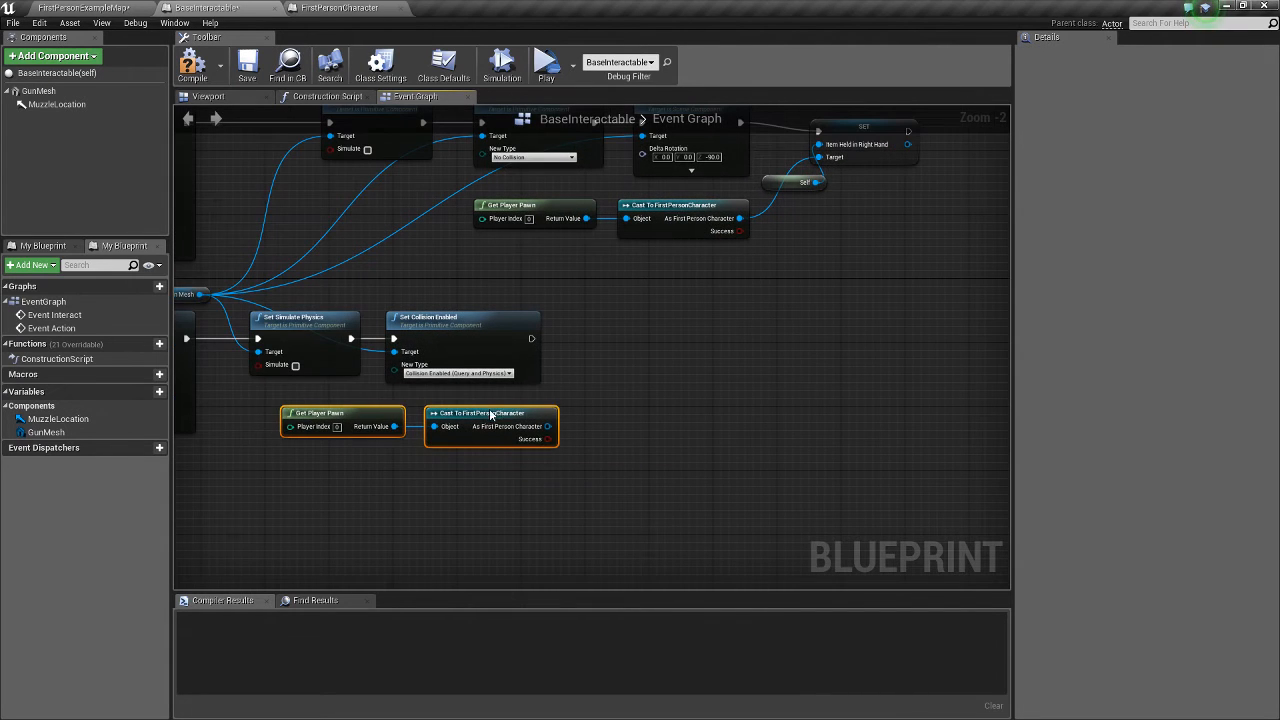
{"action": "left_click", "coordinate": [863, 141]}
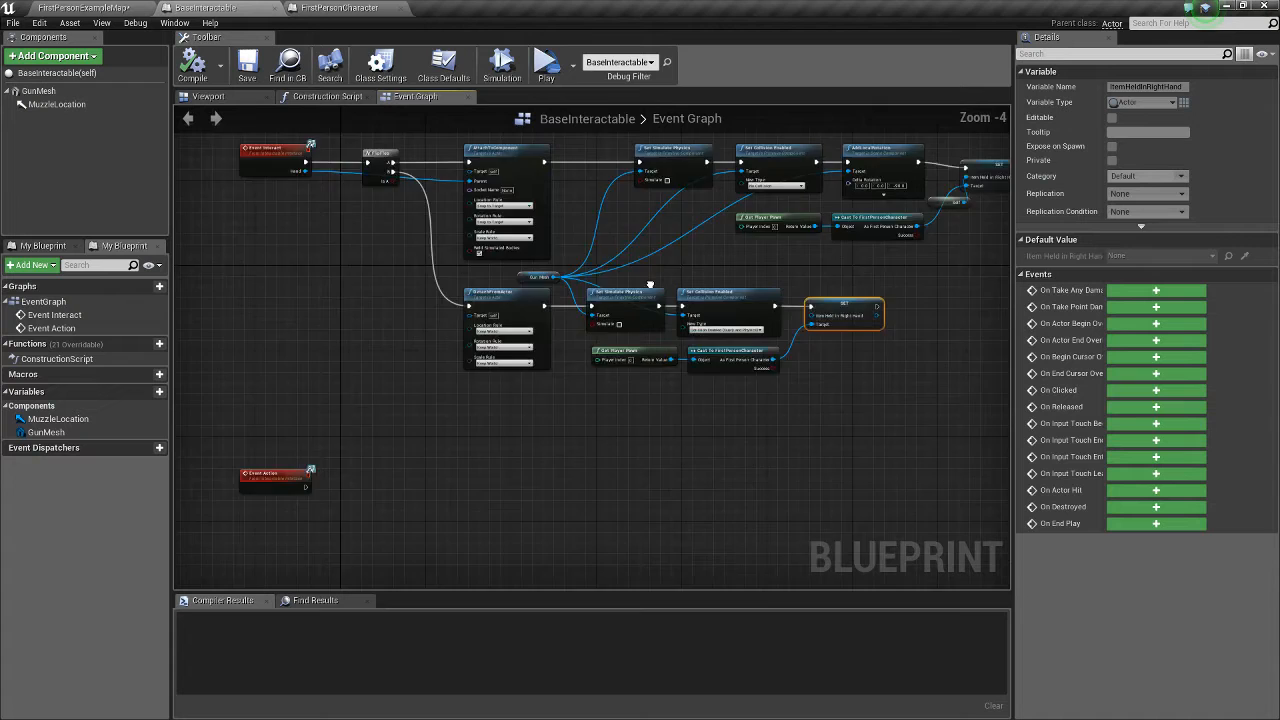
{"action": "left_click", "coordinate": [345, 8]}
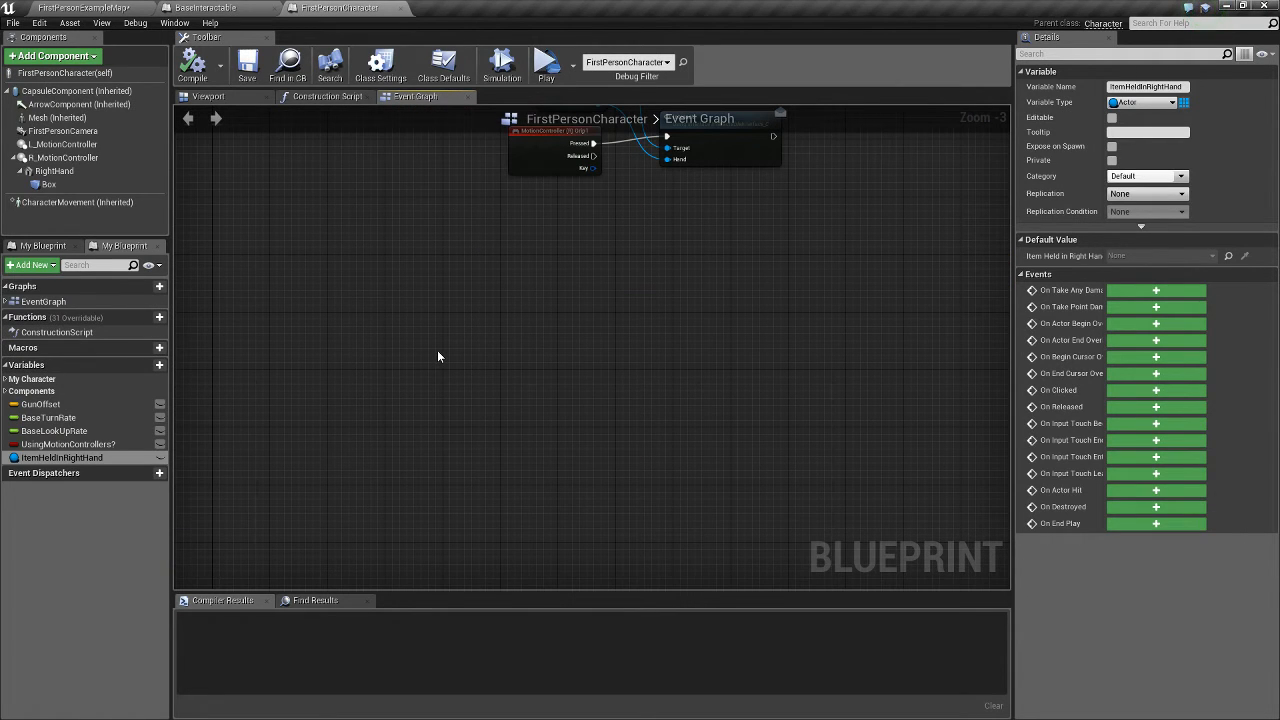
Add a right MotionController Trigger event calling Action (Message) on ItemHeldInRightHand.
{"action": "right_click", "coordinate": [438, 357]}
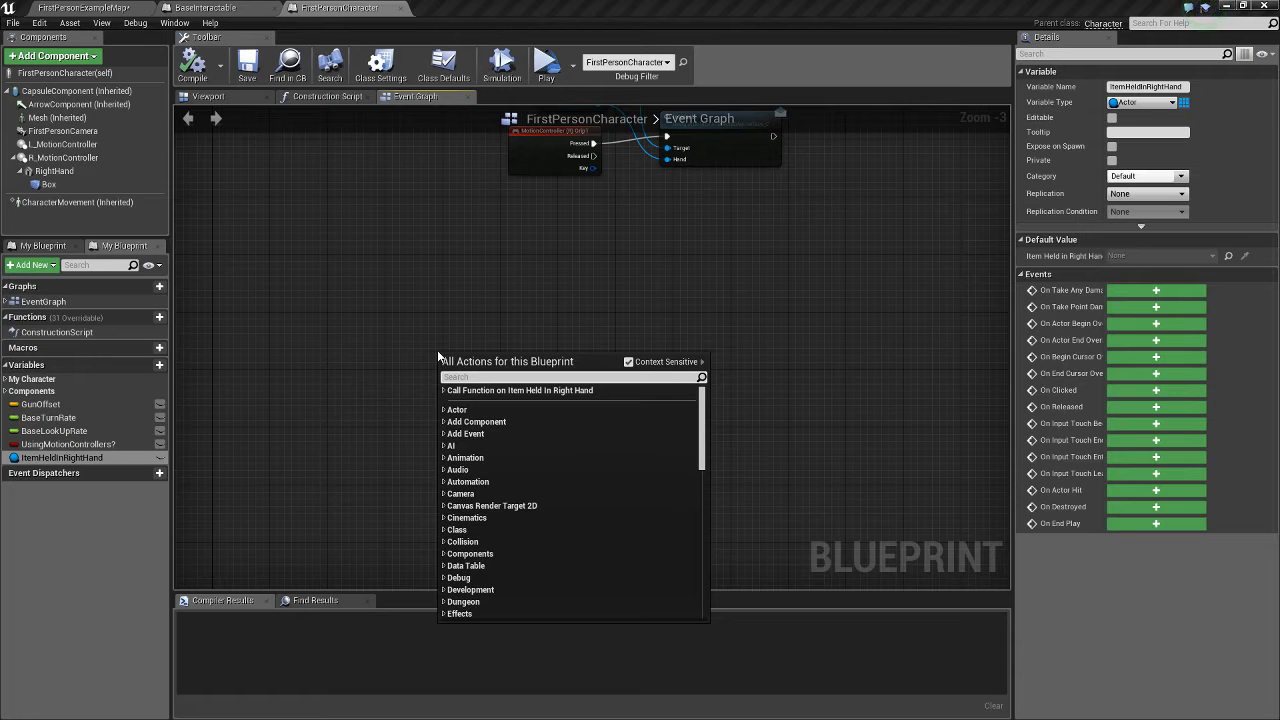
{"action": "type", "text": "motioncontroller trigger r"}
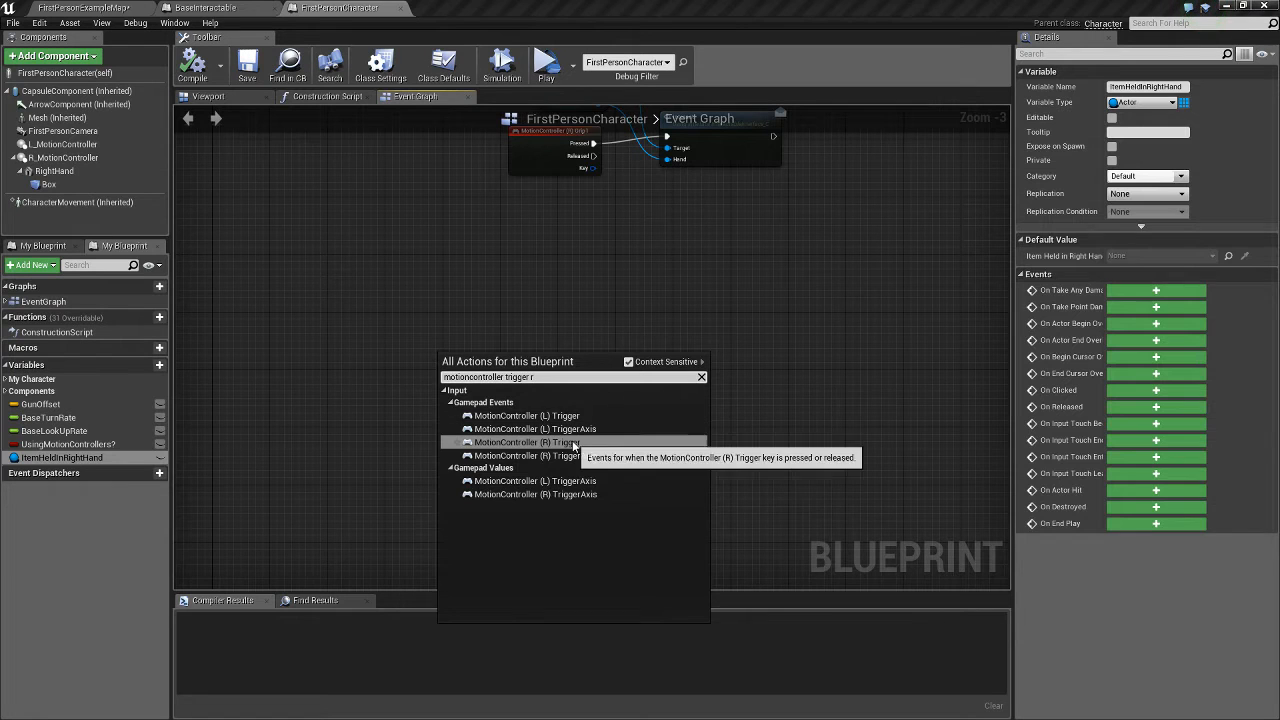
{"action": "left_click", "coordinate": [525, 442]}
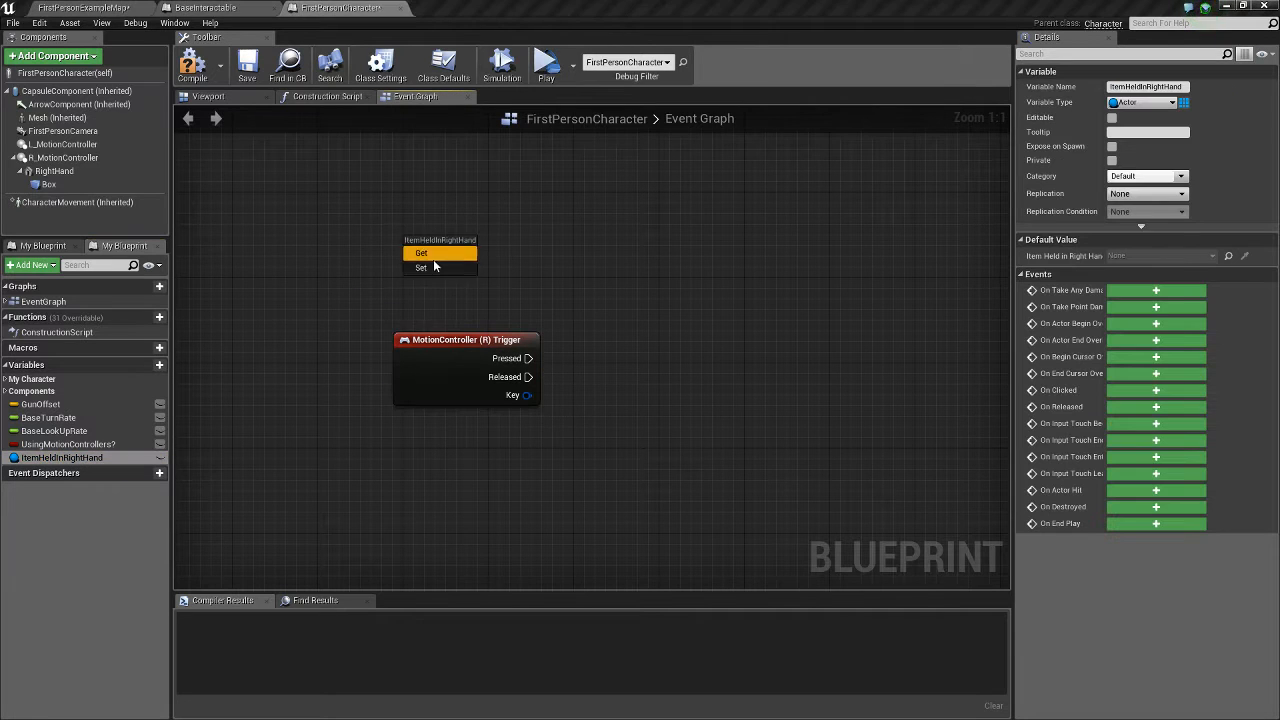
{"action": "left_click", "coordinate": [421, 253]}
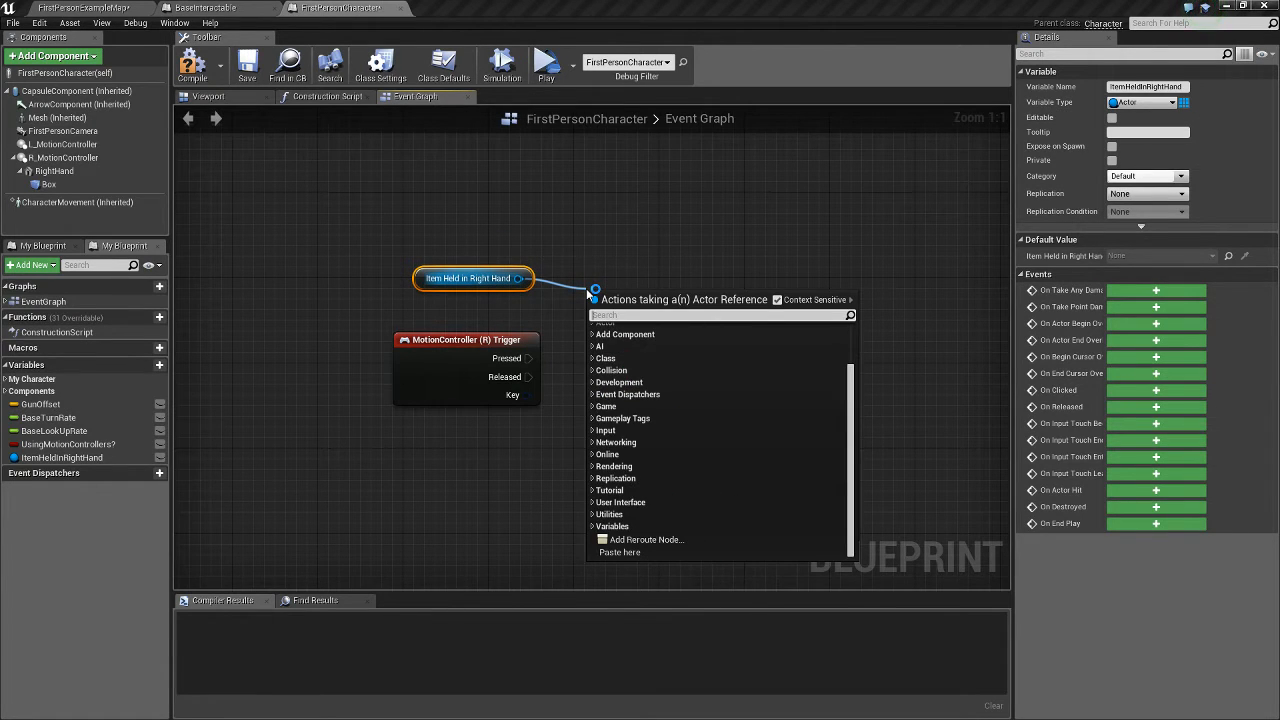
{"action": "type", "text": "action"}
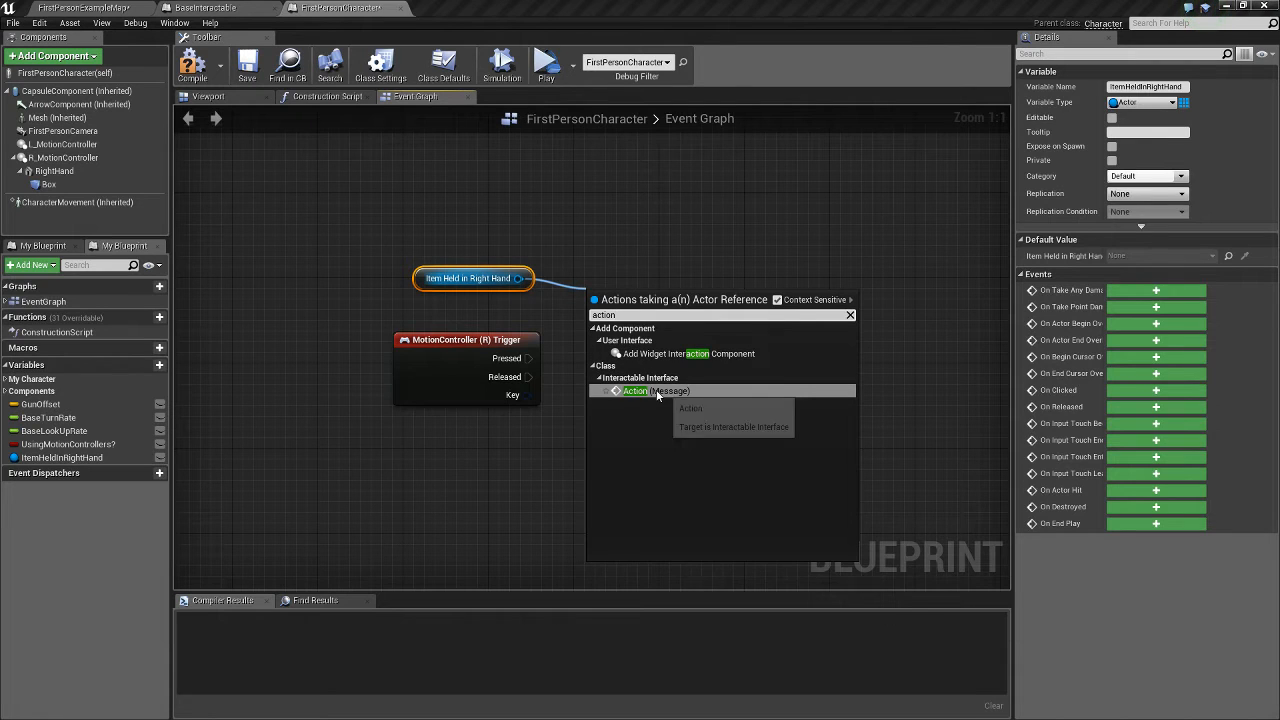
{"action": "left_click", "coordinate": [634, 391]}
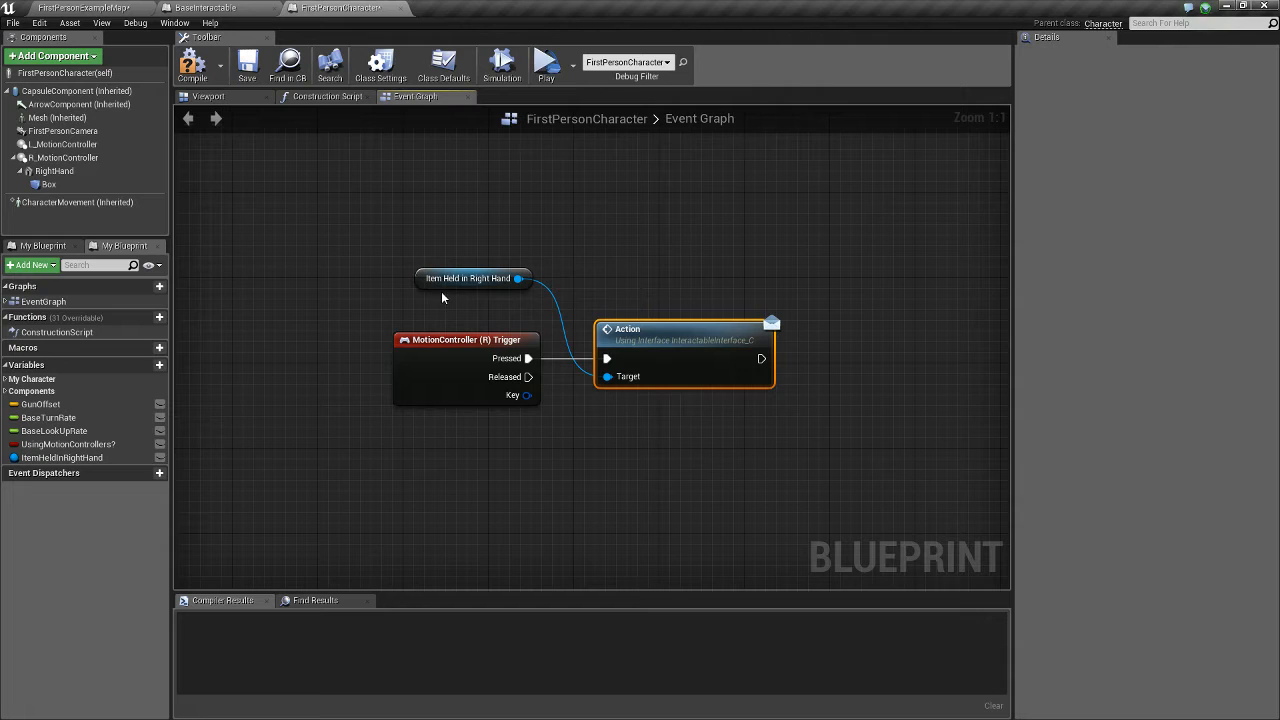
{"action": "mouse_move", "coordinate": [700, 343]}
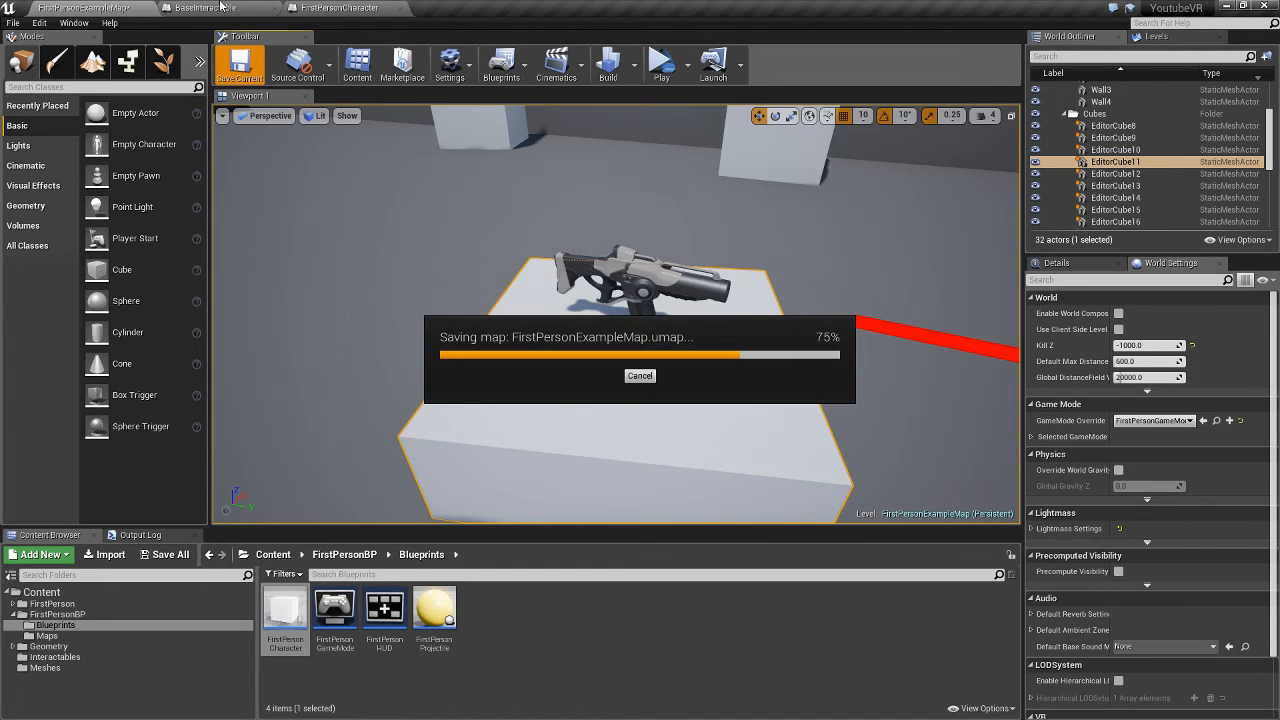
Inspect BaseInteractable's MuzzleLocation arrow in the Viewport, then return to the Event Graph.
{"action": "left_click", "coordinate": [217, 7]}
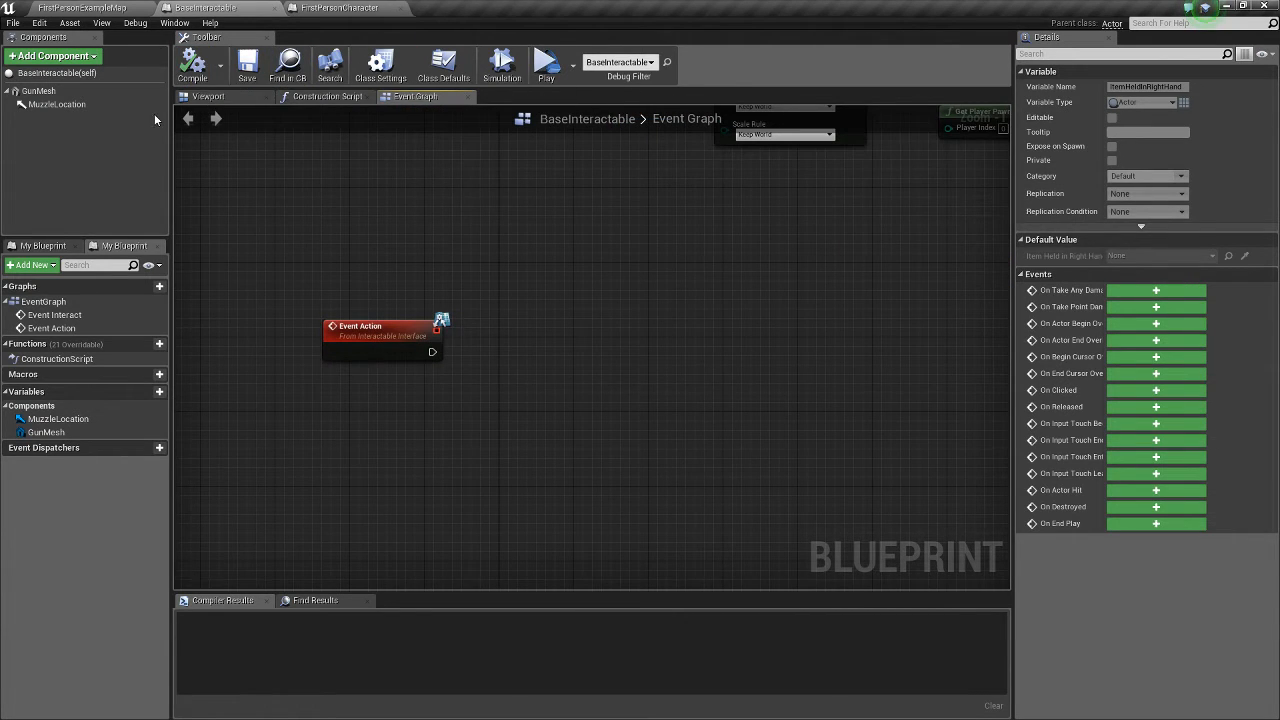
{"action": "left_click", "coordinate": [207, 96]}
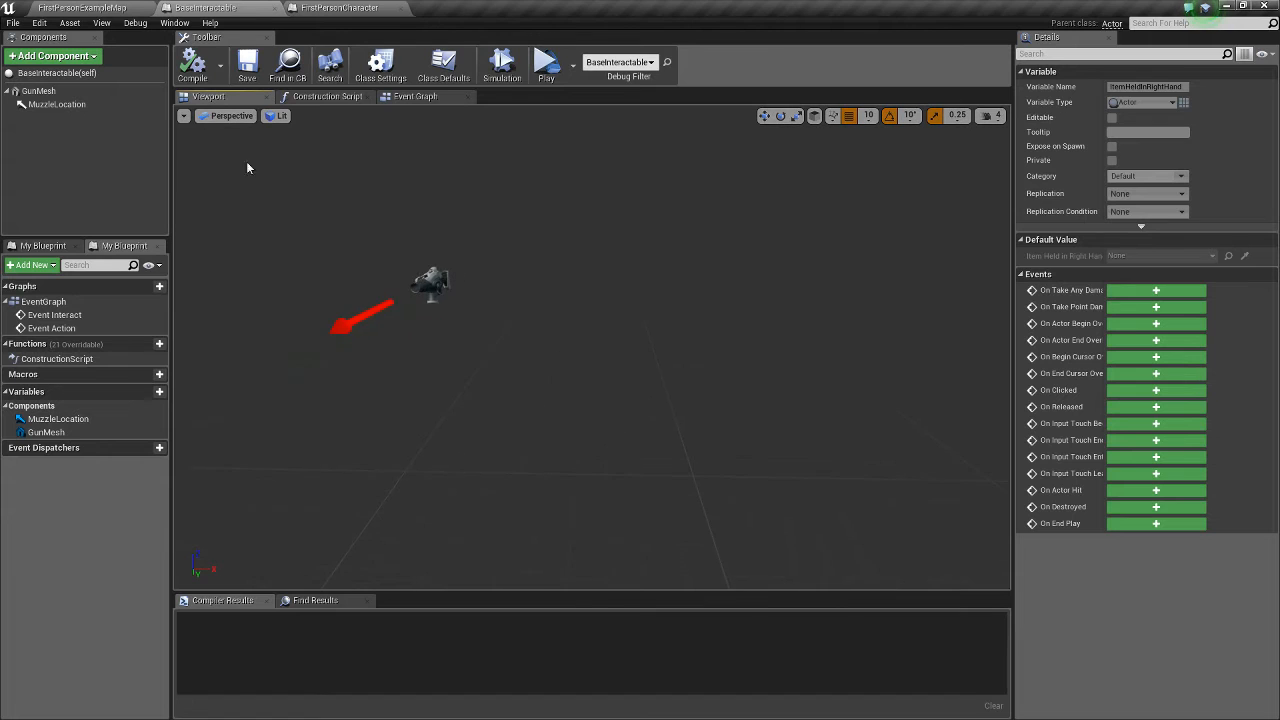
{"action": "left_click", "coordinate": [57, 104]}
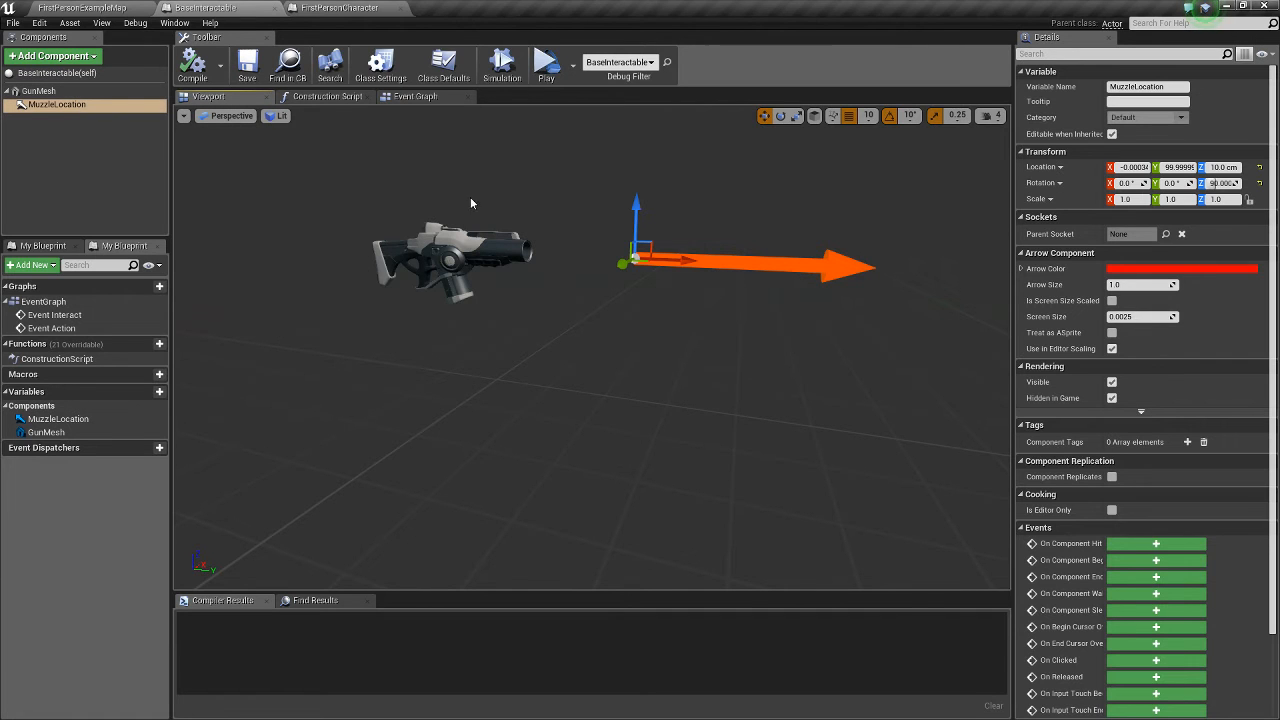
{"action": "mouse_move", "coordinate": [57, 104]}
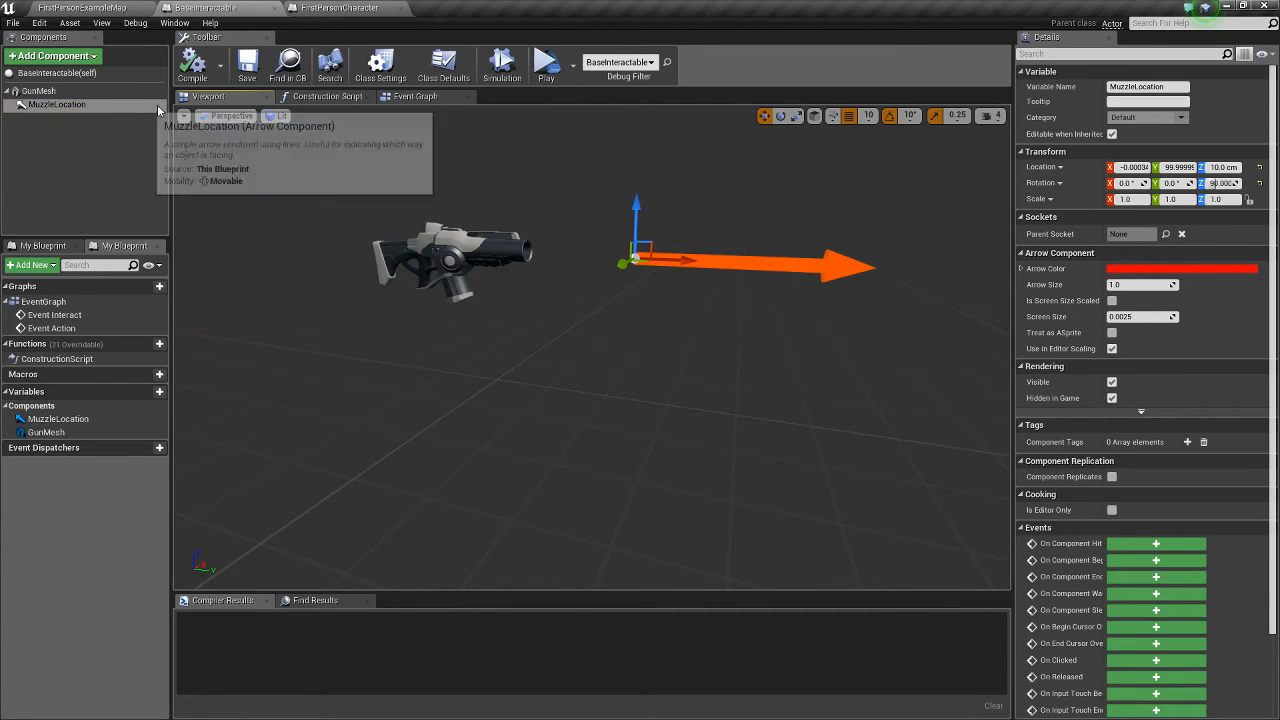
{"action": "left_click", "coordinate": [415, 96]}
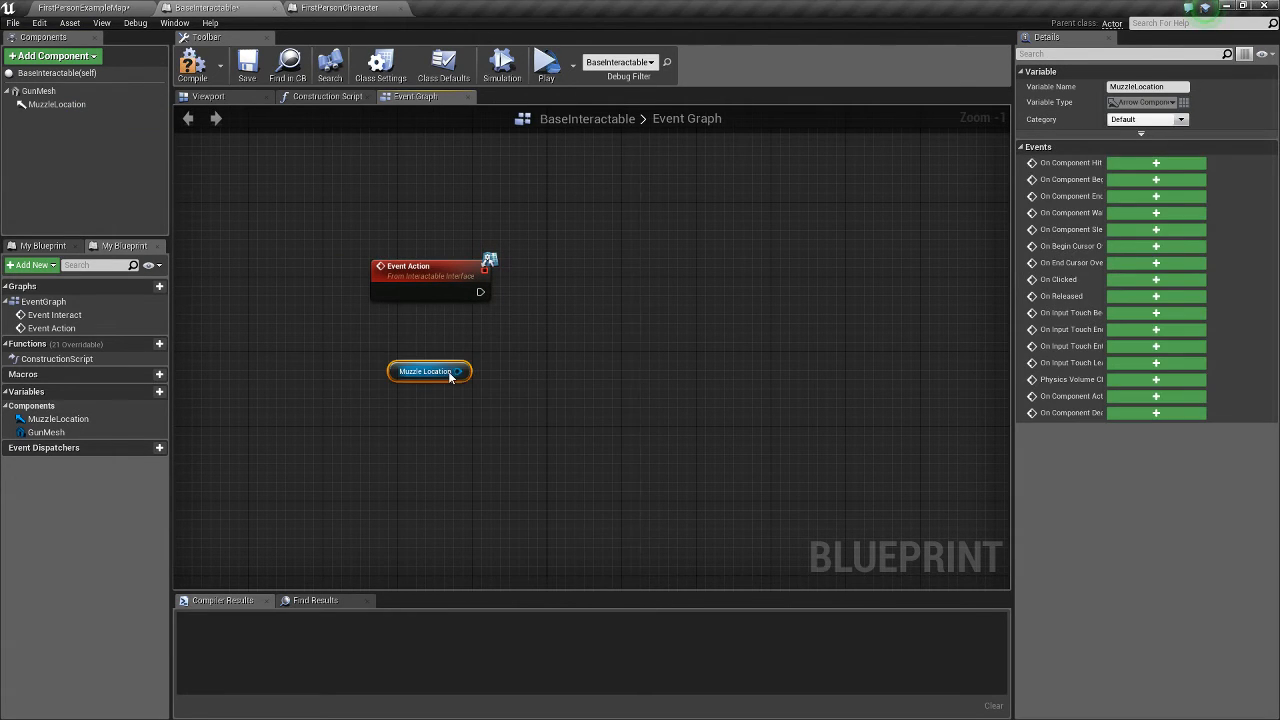
Spawn FirstPersonProjectile from Event Action at Muzzle Location's world location and rotation.
{"action": "left_click_drag", "start_coordinate": [461, 371], "coordinate": [545, 380]}
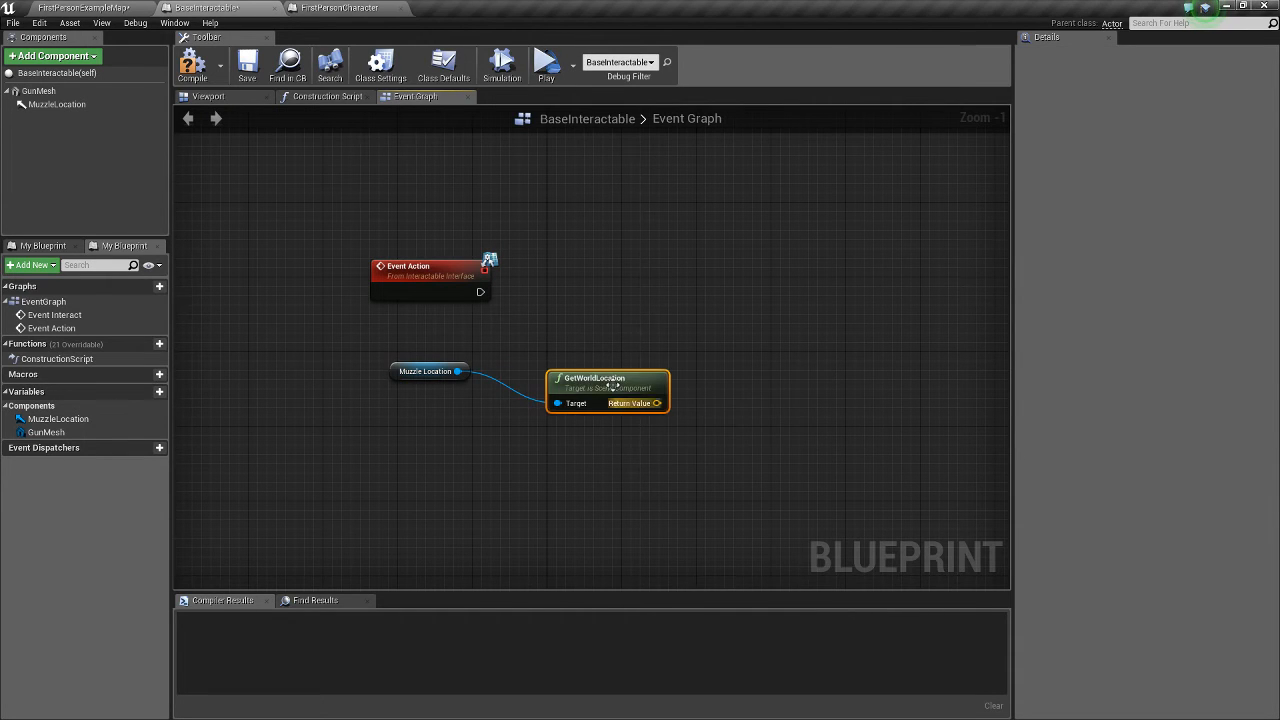
{"action": "left_click_drag", "start_coordinate": [607, 390], "coordinate": [402, 383]}
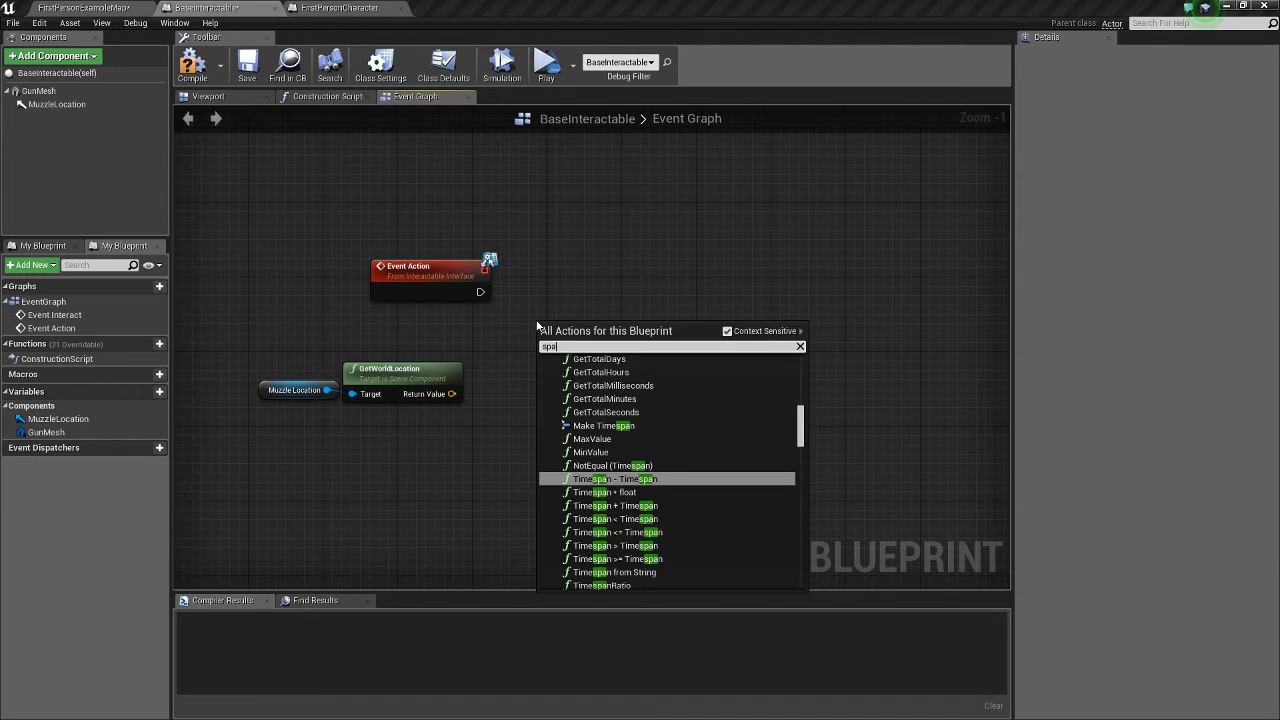
{"action": "type", "text": "spawn actor"}
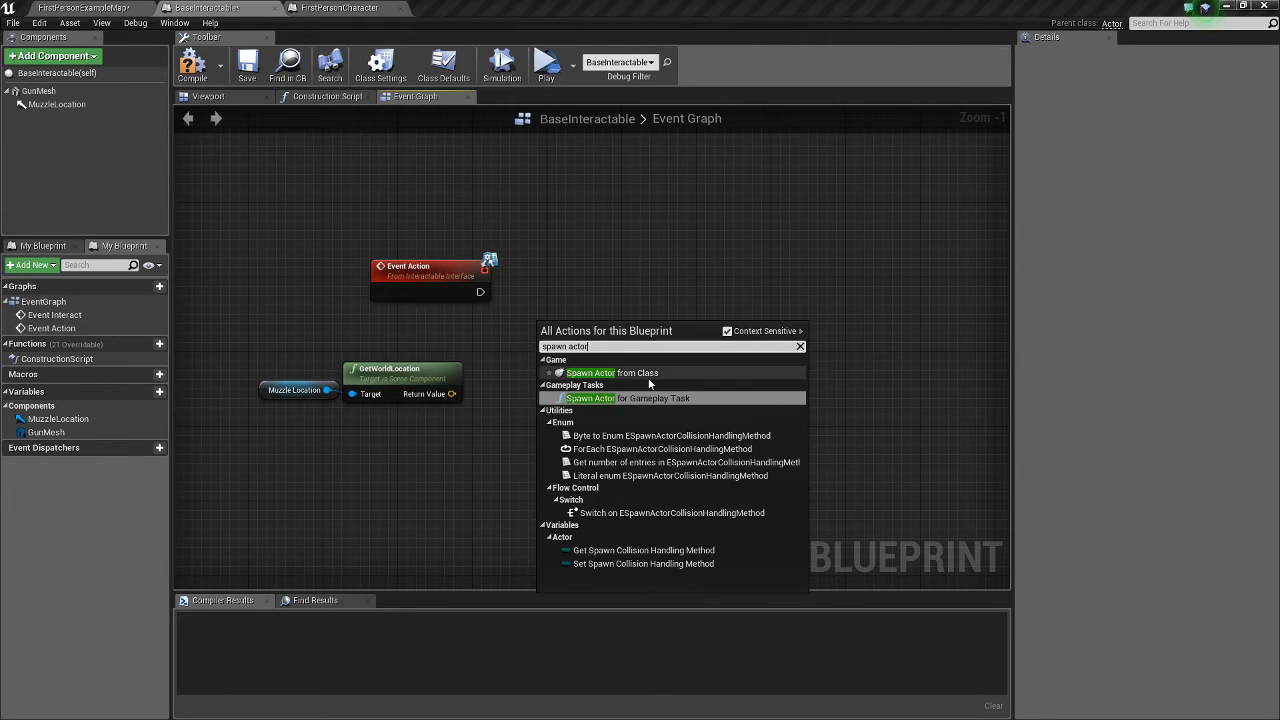
{"action": "left_click", "coordinate": [612, 373]}
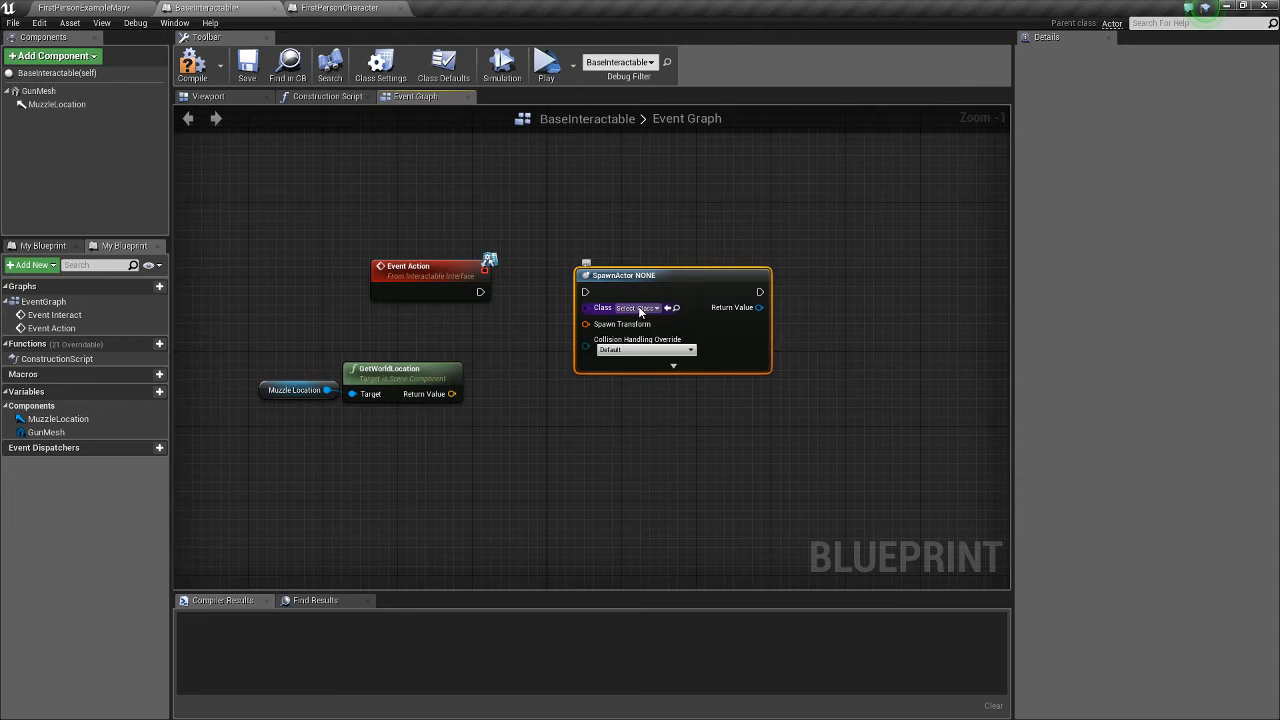
{"action": "left_click", "coordinate": [640, 307]}
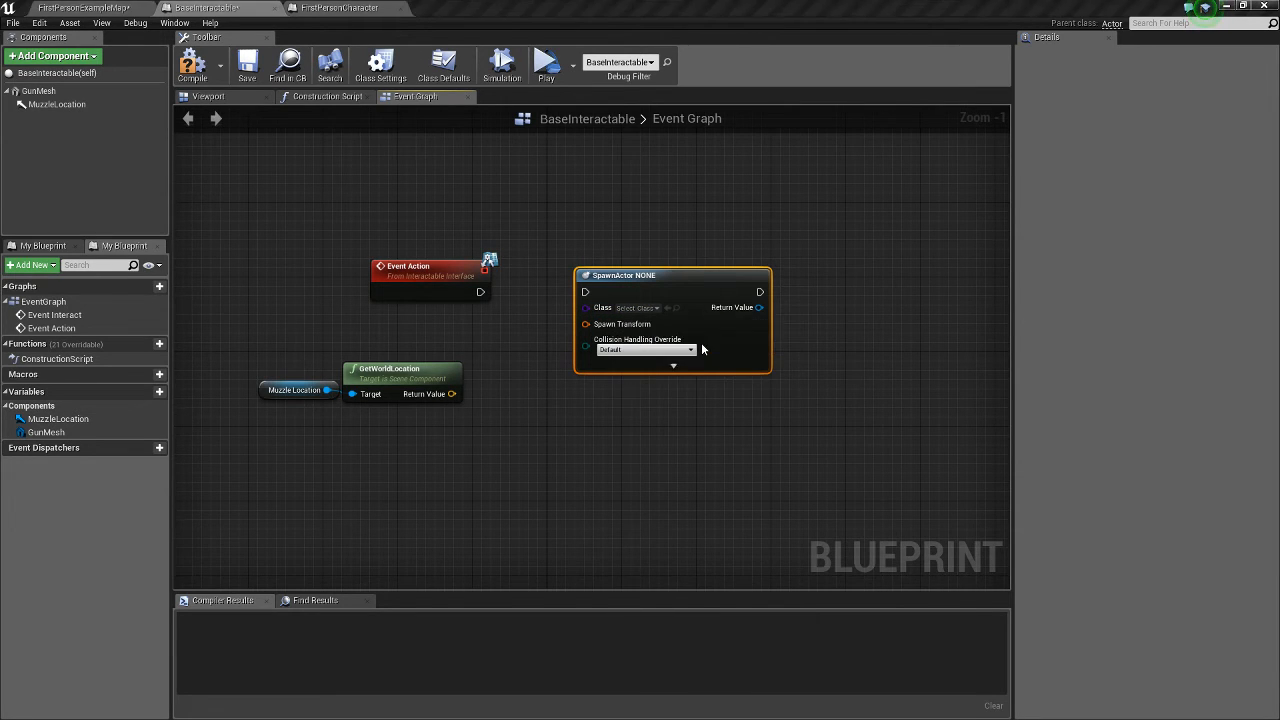
{"action": "left_click", "coordinate": [642, 307]}
{"action": "type", "text": "get rotatio"}
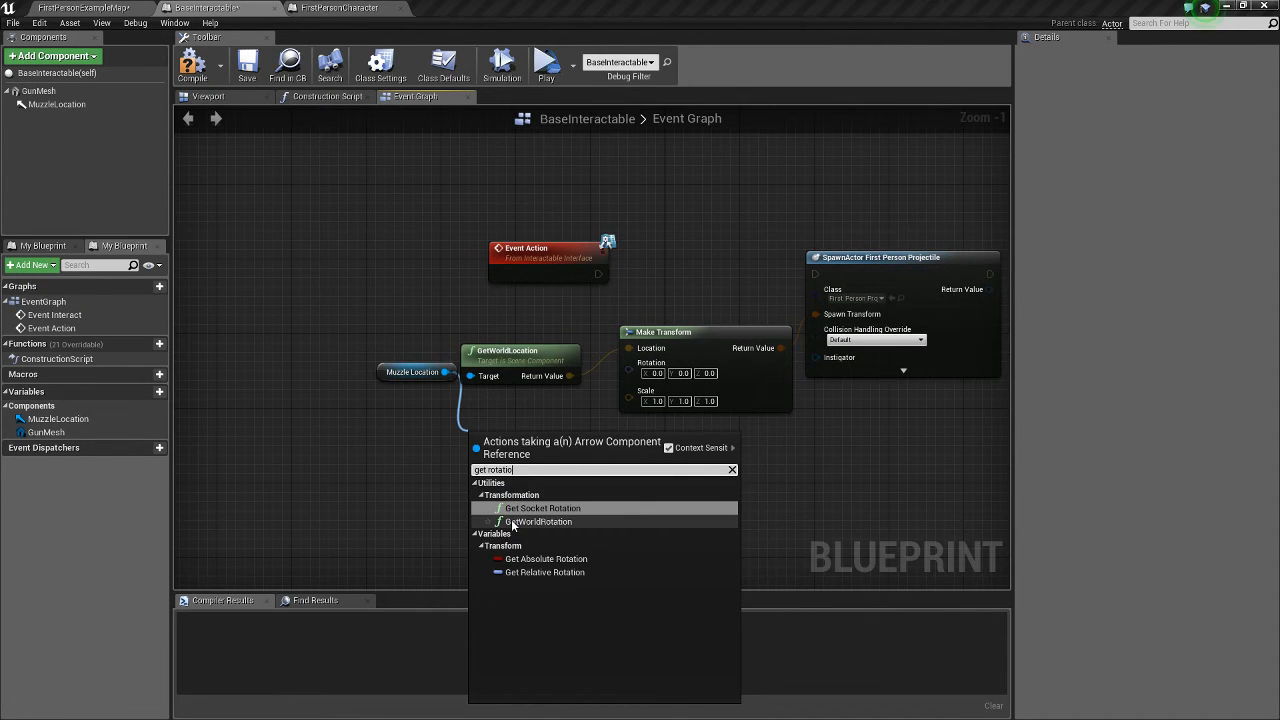
{"action": "left_click", "coordinate": [540, 521]}
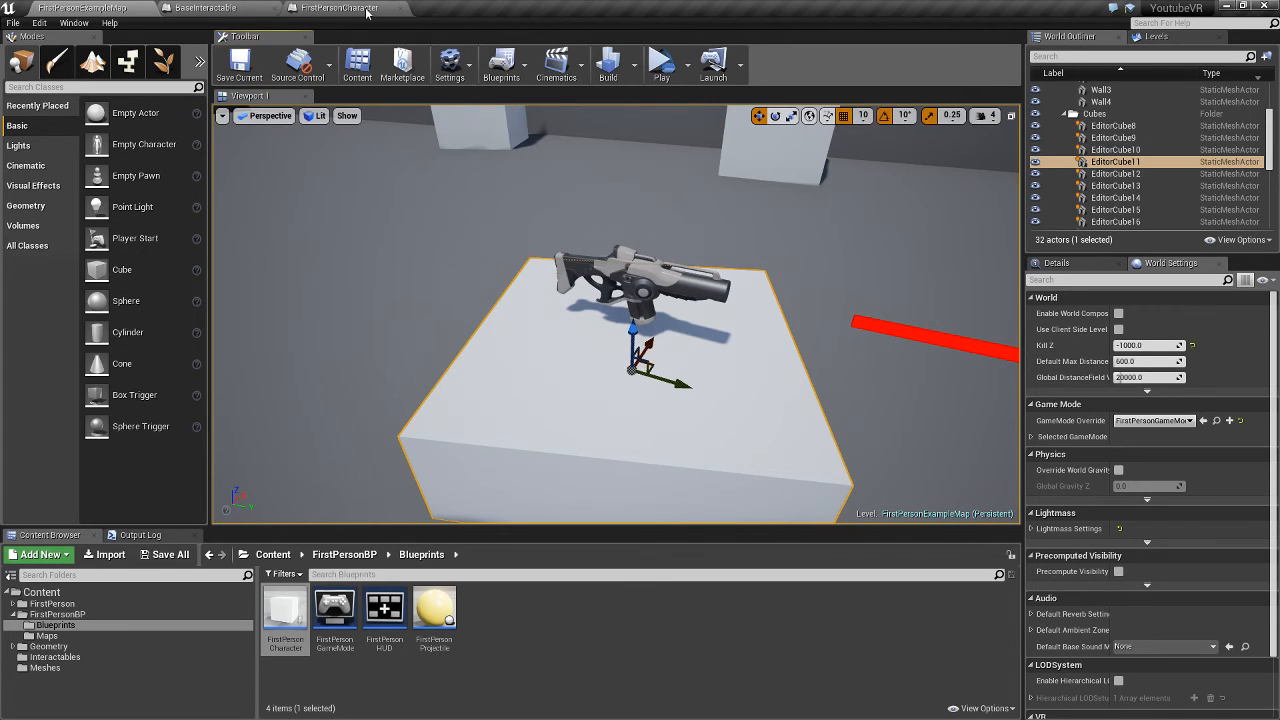
{"action": "left_click", "coordinate": [345, 8]}
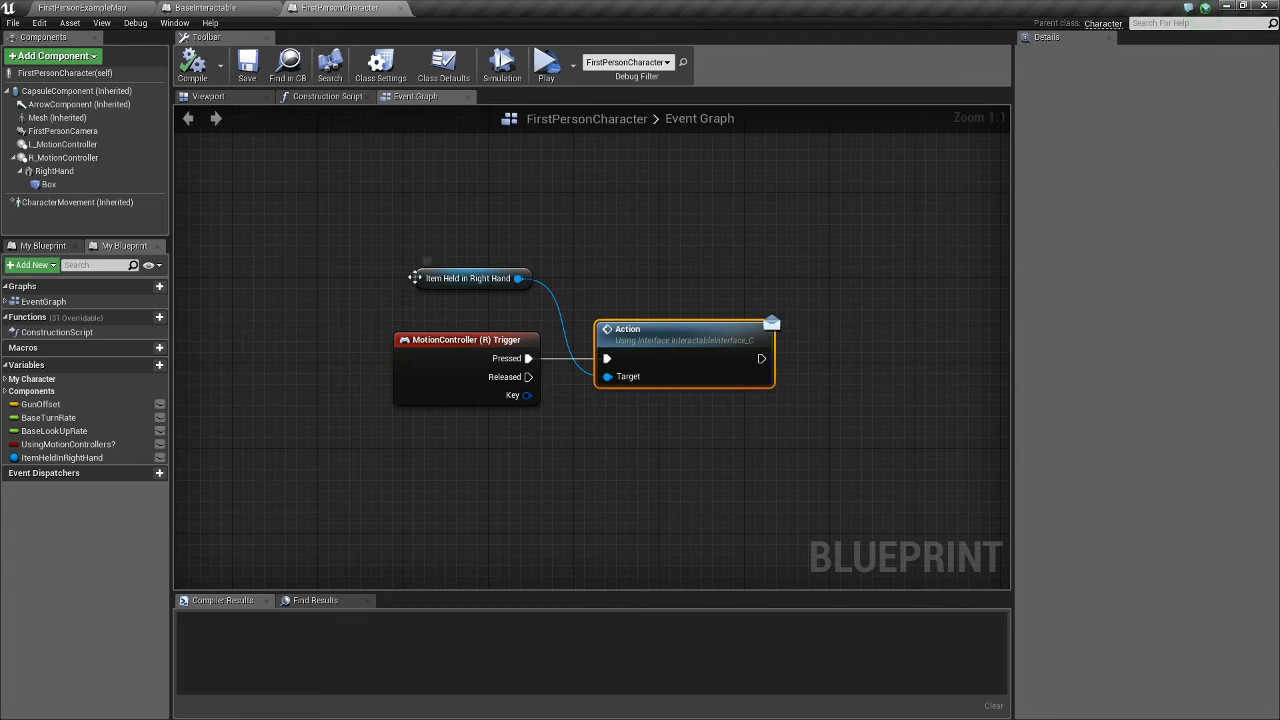
{"action": "left_click", "coordinate": [215, 8]}
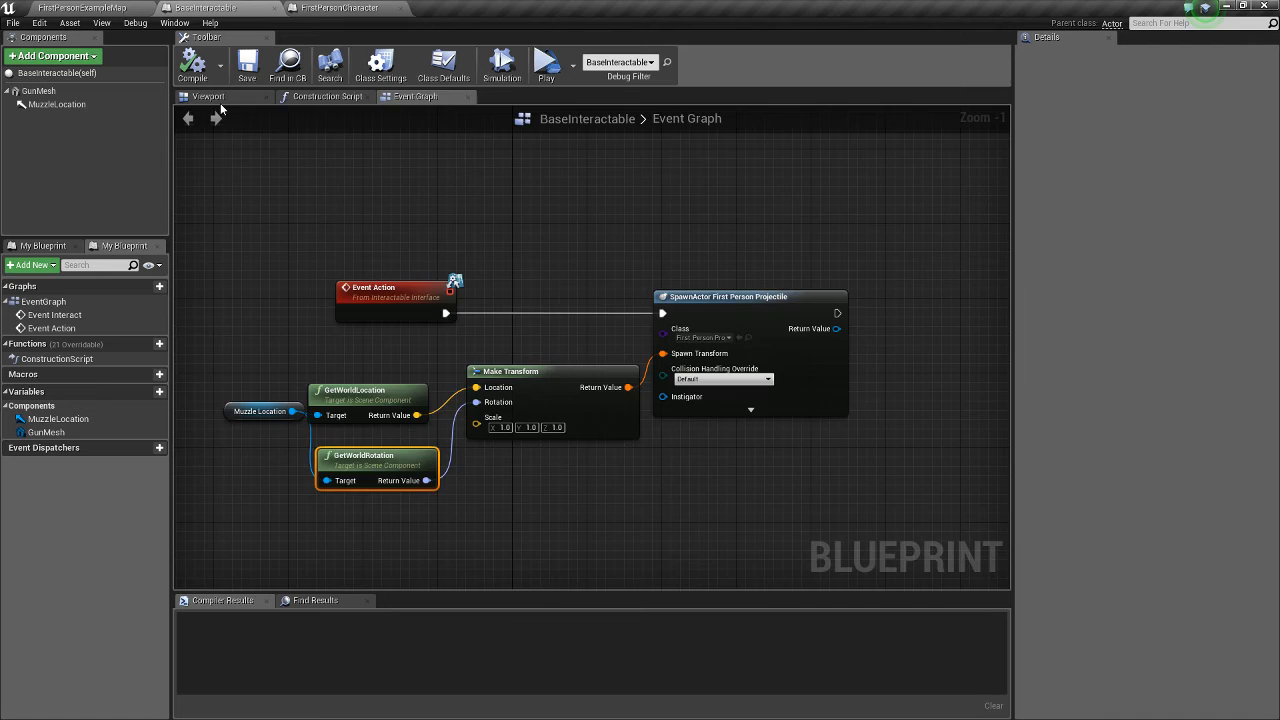
{"action": "left_click", "coordinate": [75, 8]}
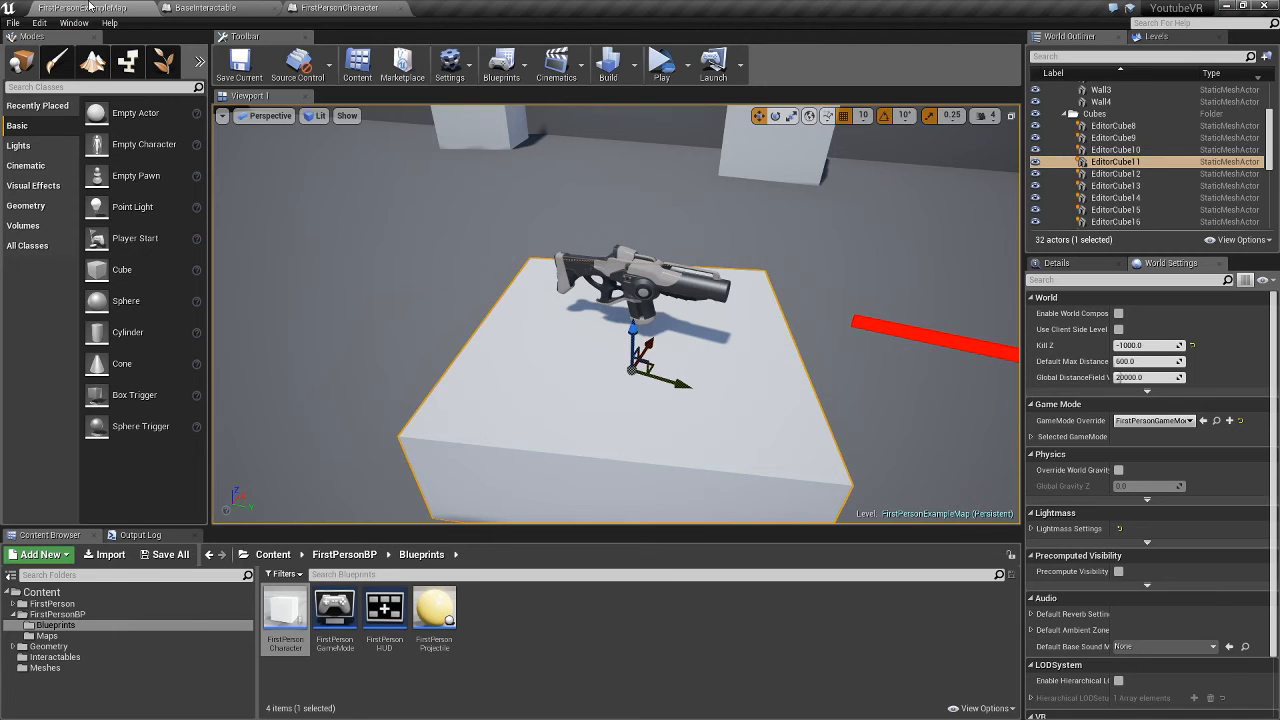